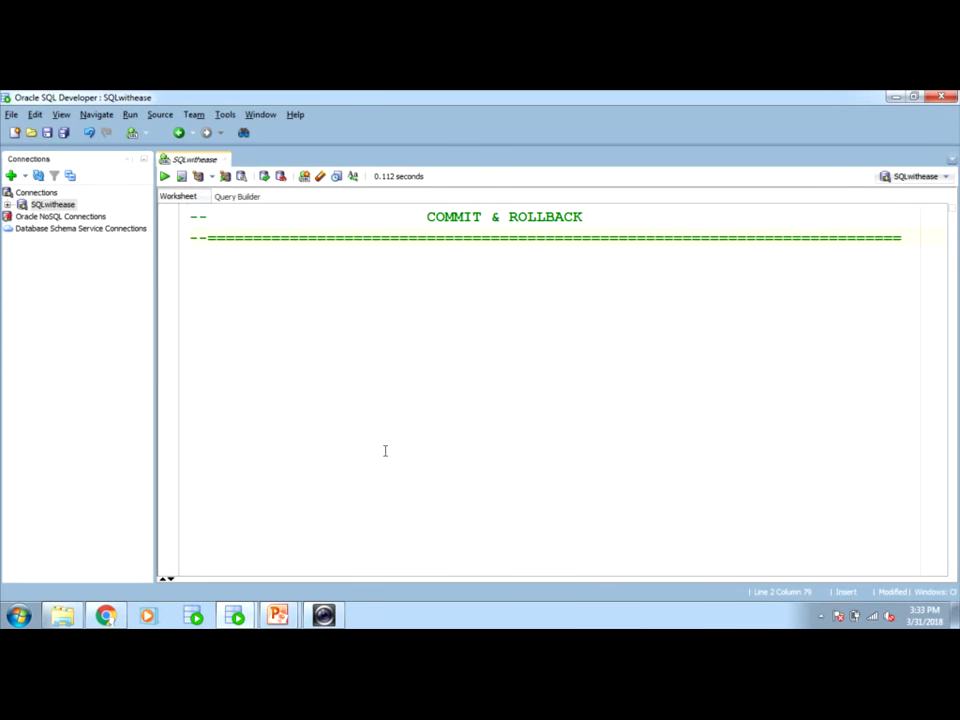
Step: Switch to the presentation showing the Person table UPDATE branching into COMMIT and ROLLBACK
{"action": "left_click", "coordinate": [900, 238]}
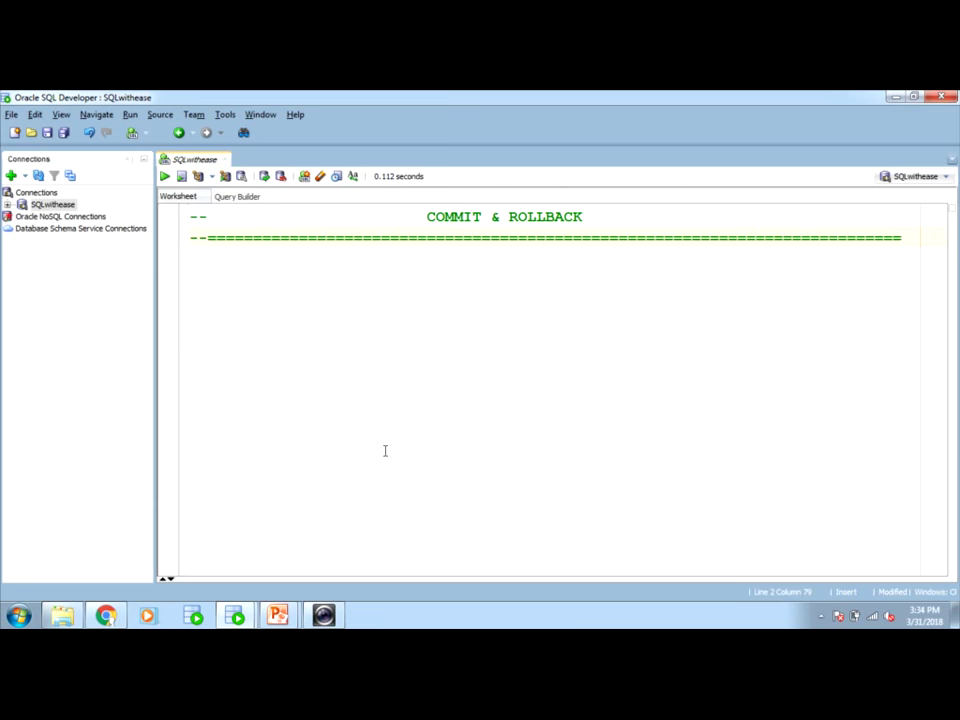
{"action": "key", "text": "alt+tab"}
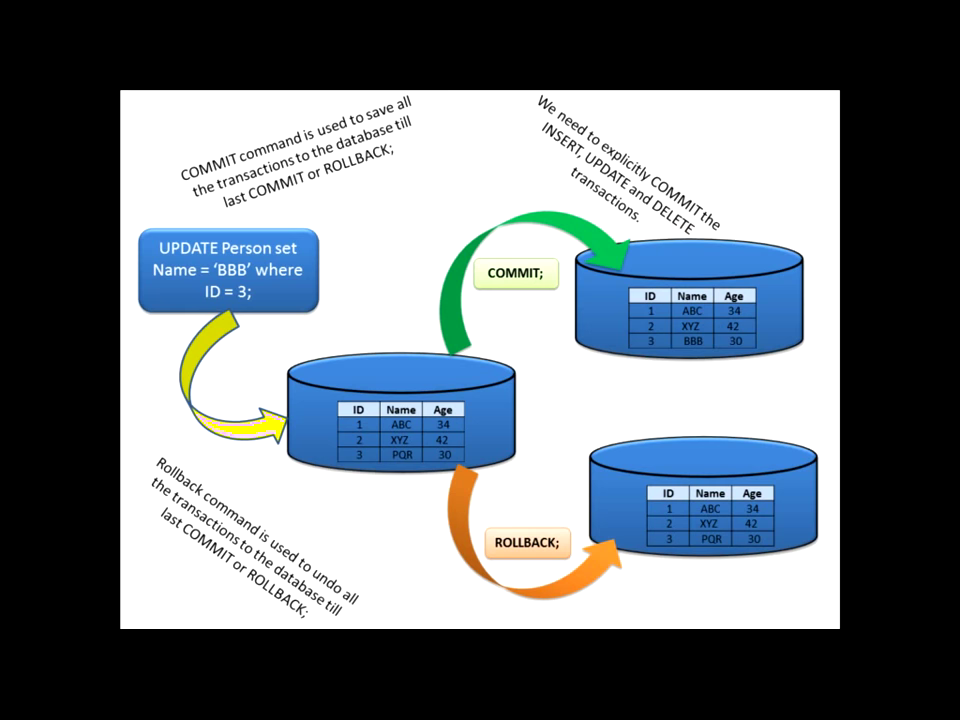
{"action": "mouse_move", "coordinate": [700, 452]}
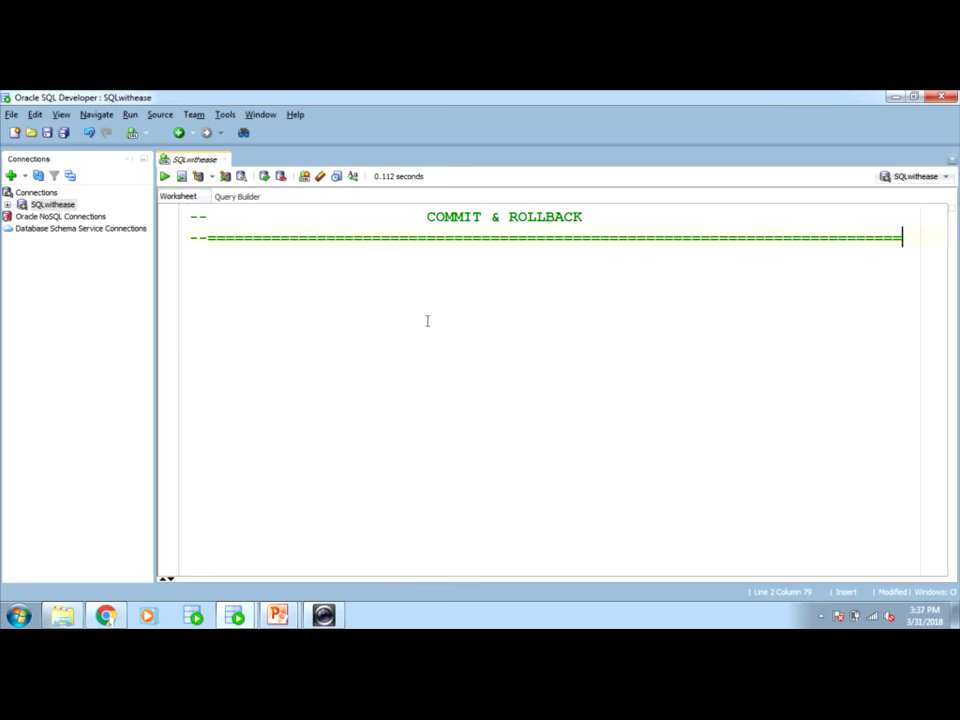
Step: Run select * from person; returning the three rows ABC 34, XYZ 42, PQR 30
{"action": "type", "text": "select * from"}
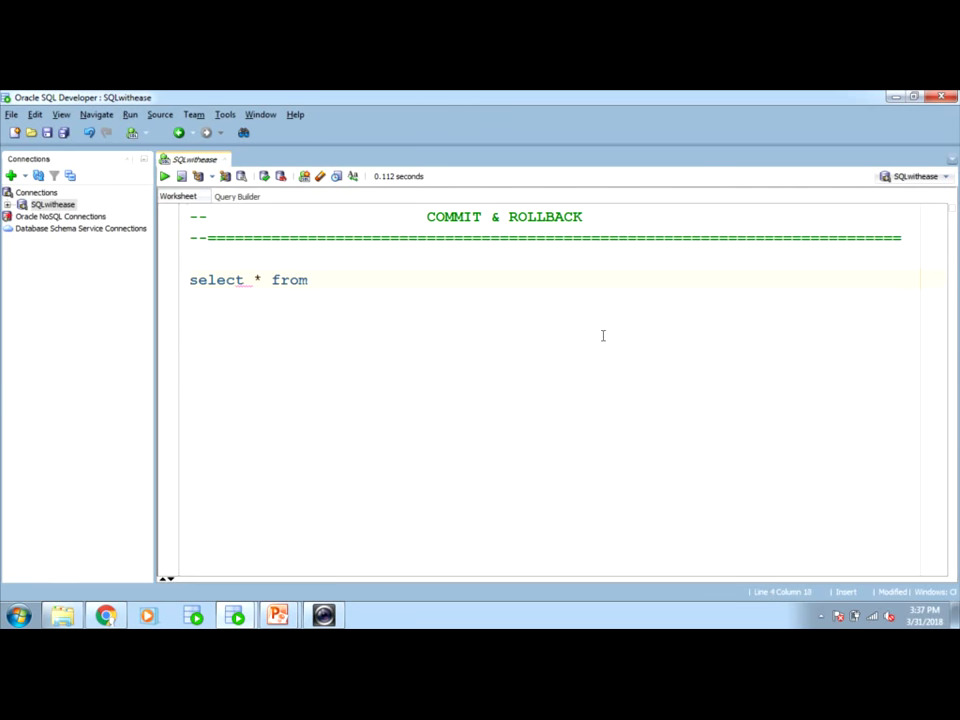
{"action": "type", "text": "person;"}
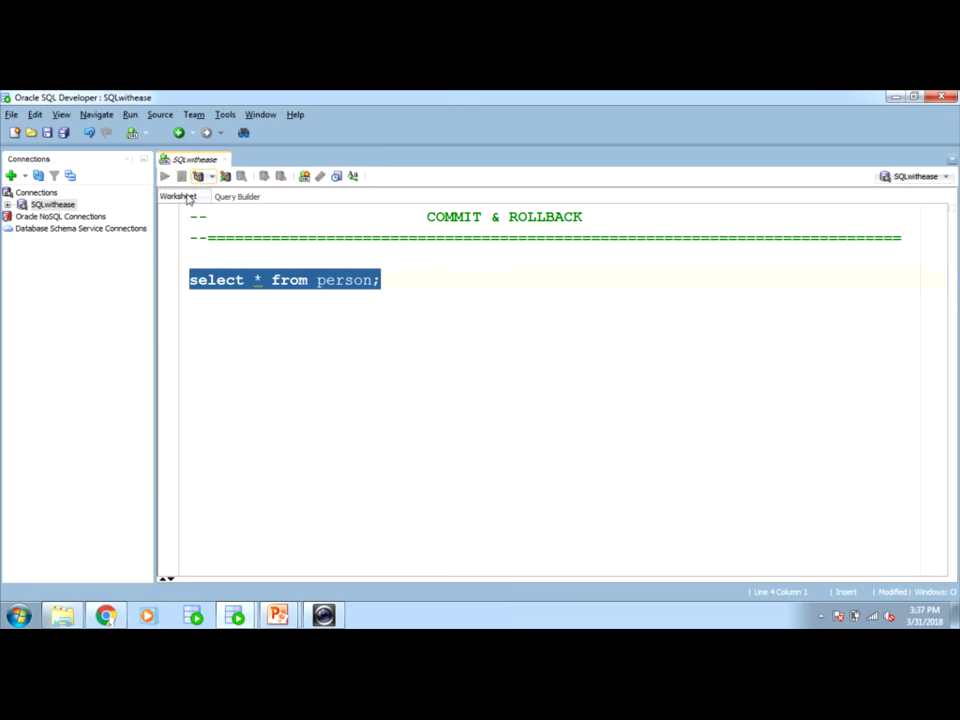
{"action": "left_click", "coordinate": [164, 176]}
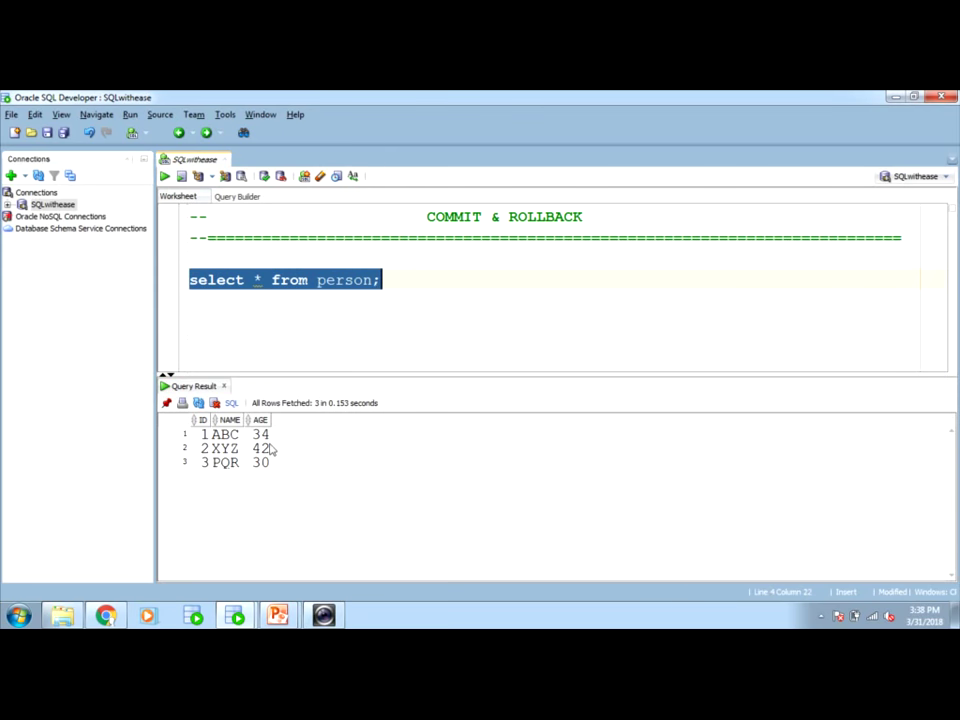
{"action": "mouse_move", "coordinate": [208, 448]}
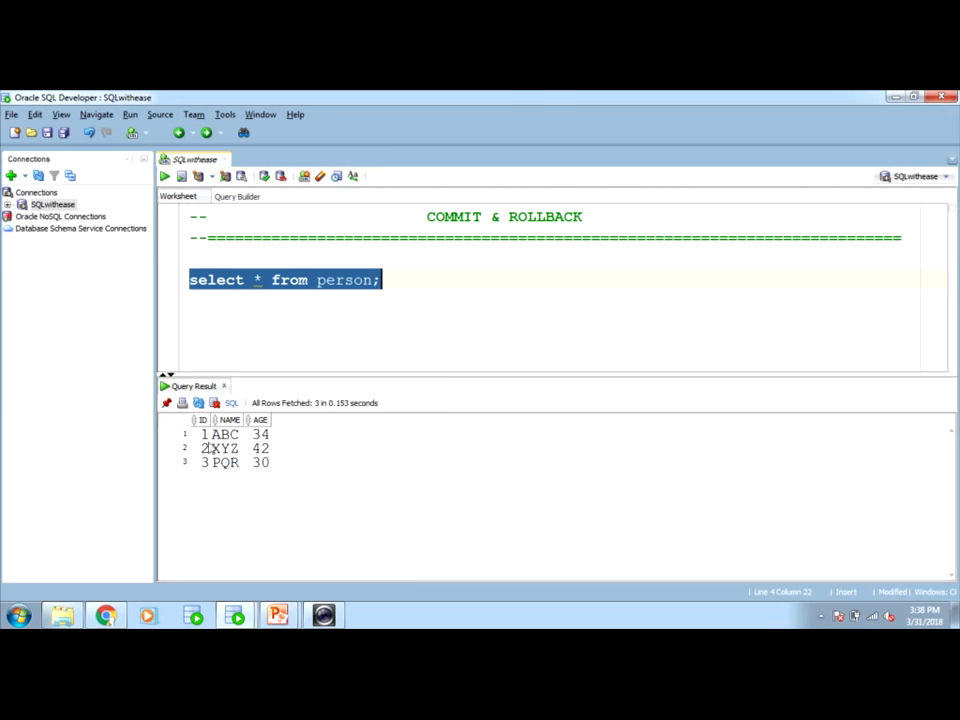
{"action": "mouse_move", "coordinate": [360, 482]}
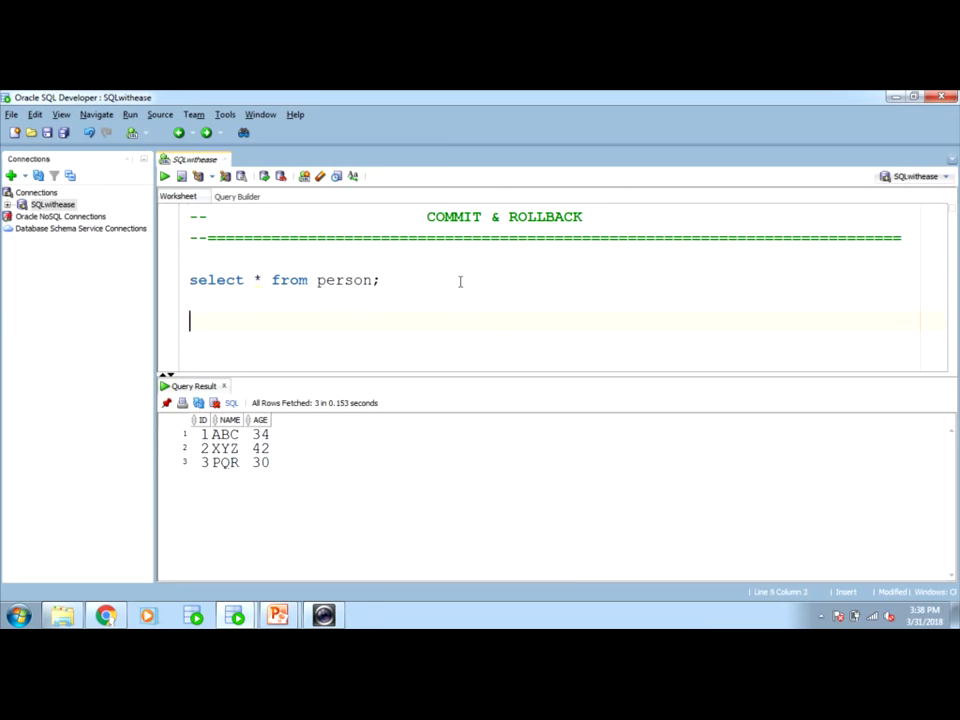
Step: Run UPDATE person SET NAME = 'BBB' where id = 3; reporting 1 row updated
{"action": "type", "text": "update"}
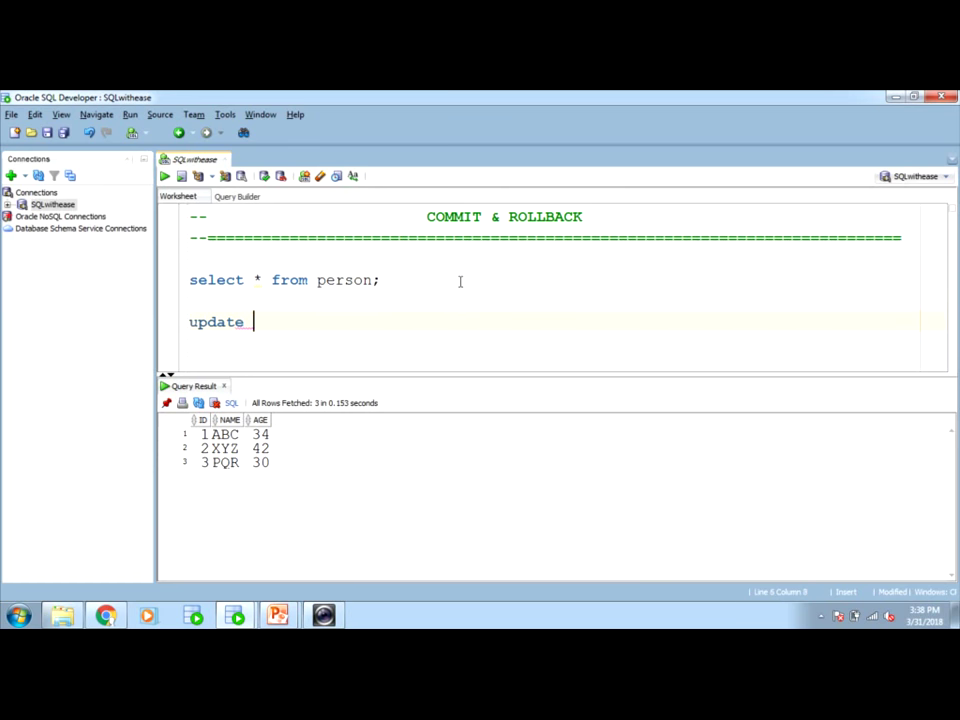
{"action": "type", "text": "perso"}
{"action": "type", "text": "set"}
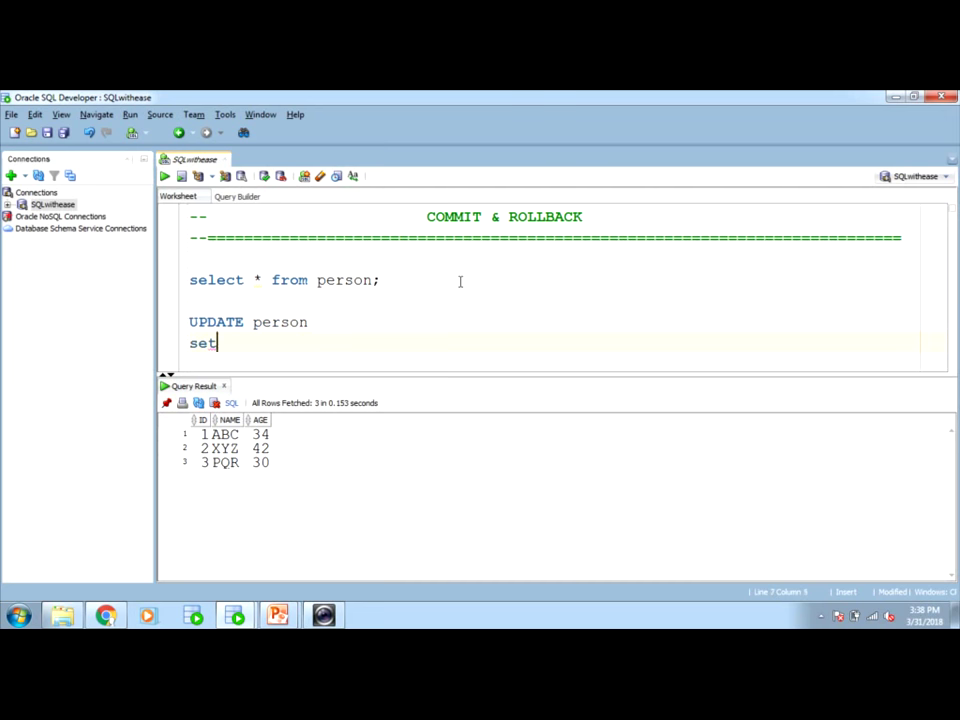
{"action": "type", "text": "name"}
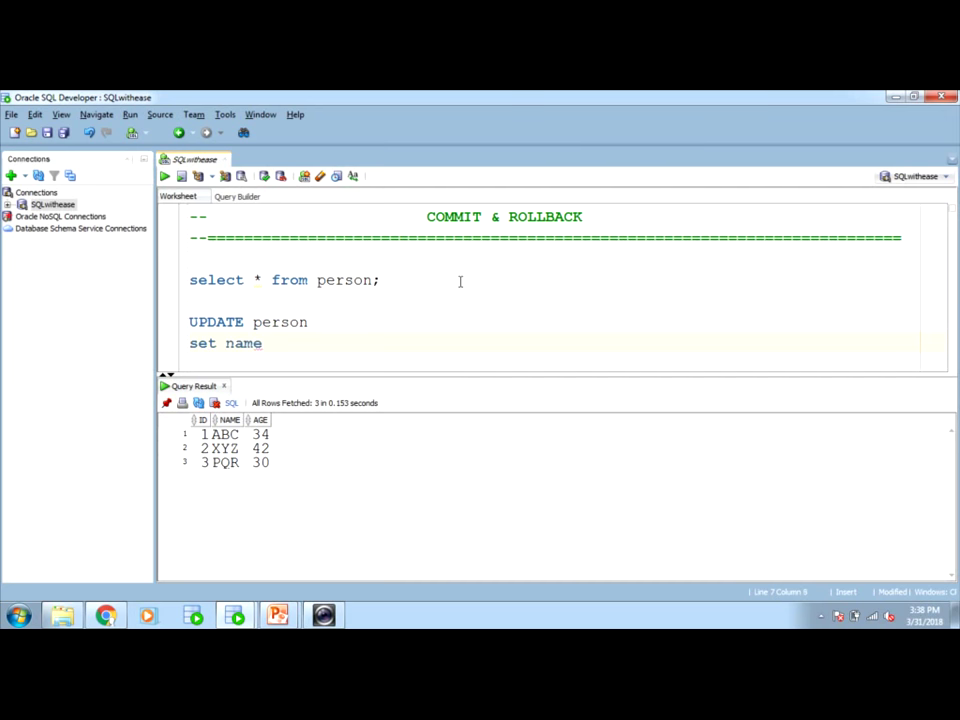
{"action": "type", "text": "= 'BBB"}
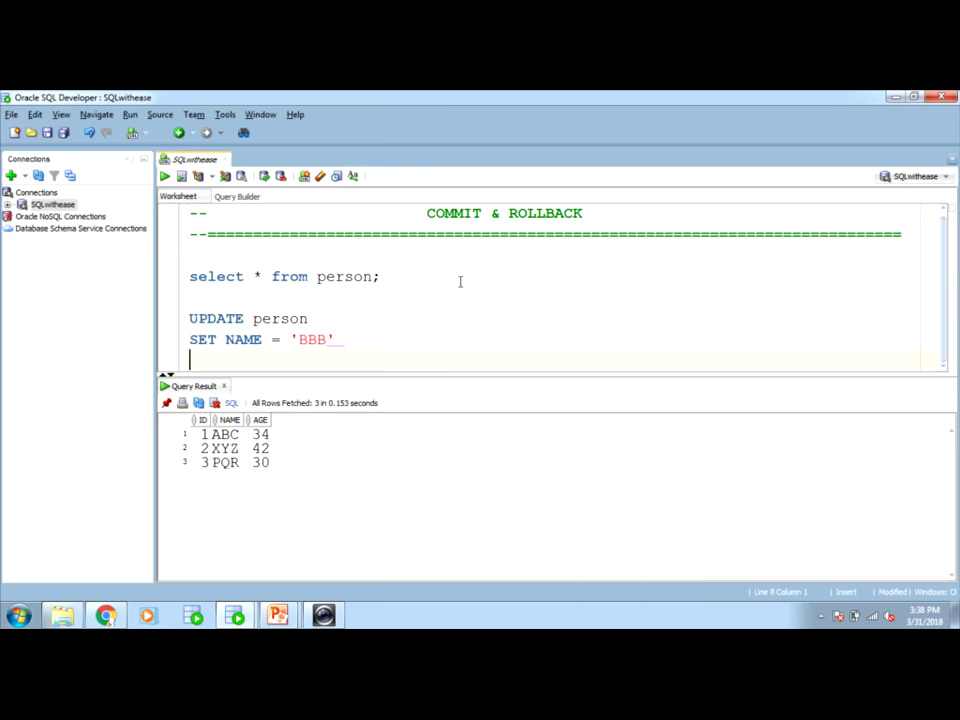
{"action": "type", "text": "where"}
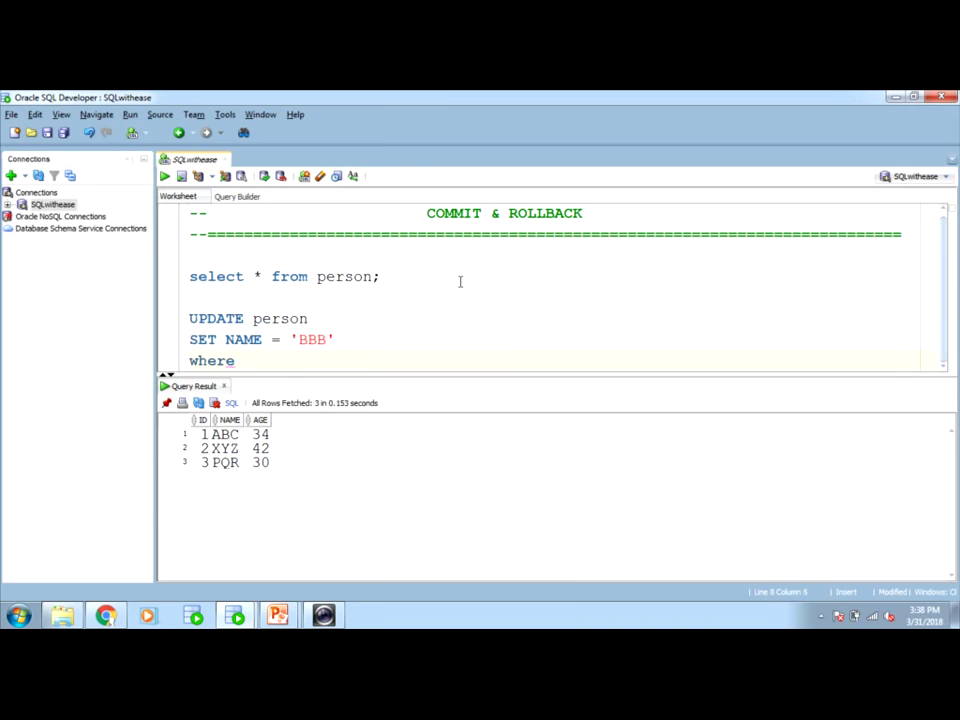
{"action": "type", "text": "id = 3;"}
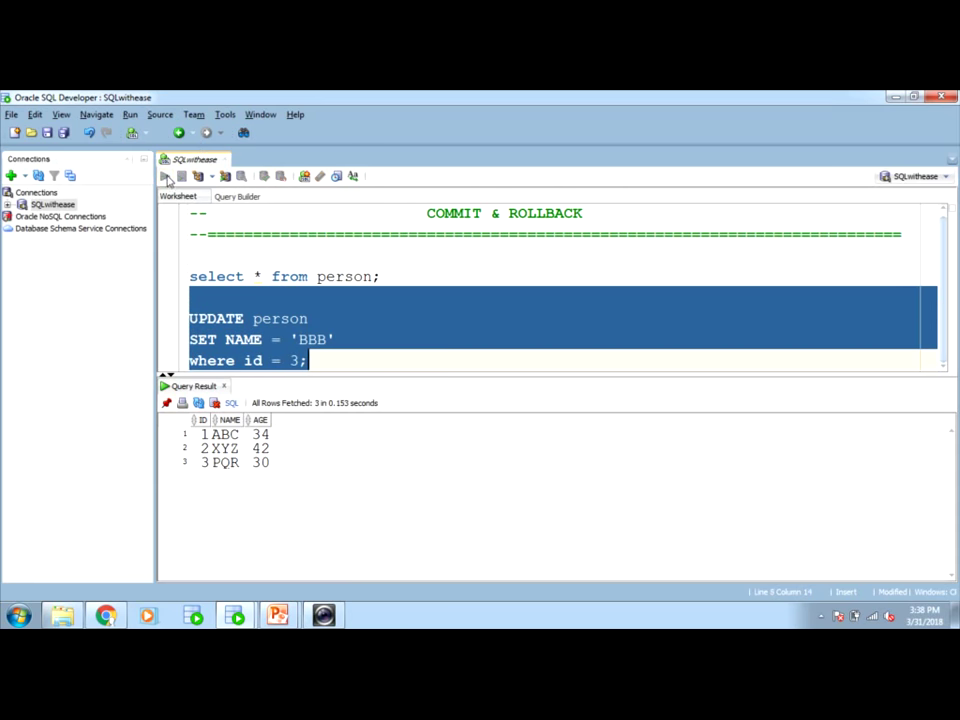
{"action": "left_click", "coordinate": [180, 176]}
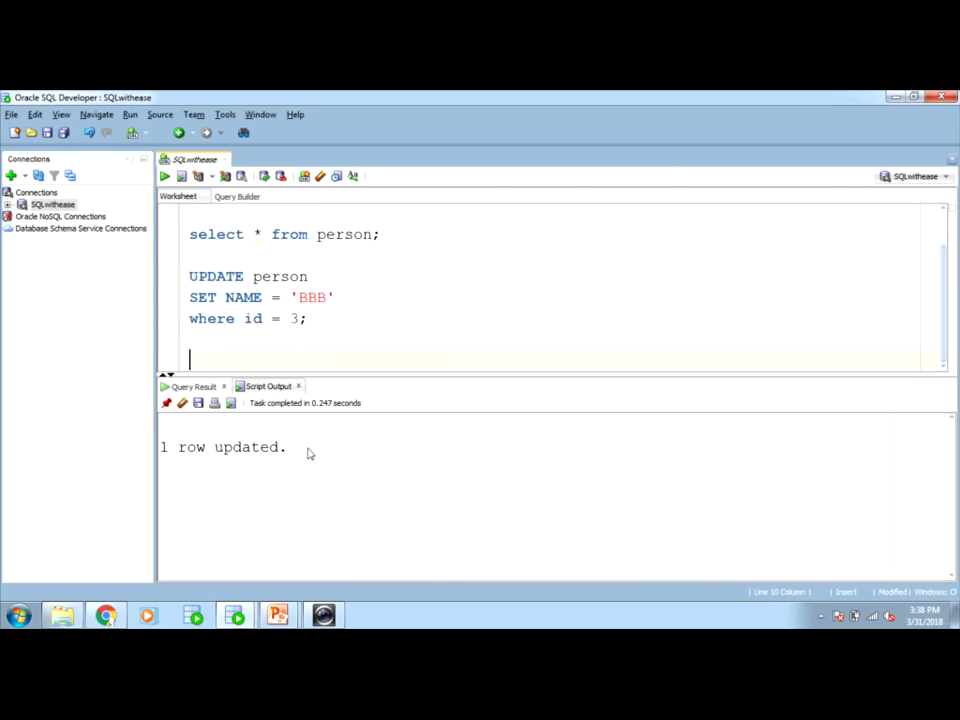
Step: Rerun select * from person; now returning ABC 34, XYZ 42 and BBB 30
{"action": "type", "text": "select"}
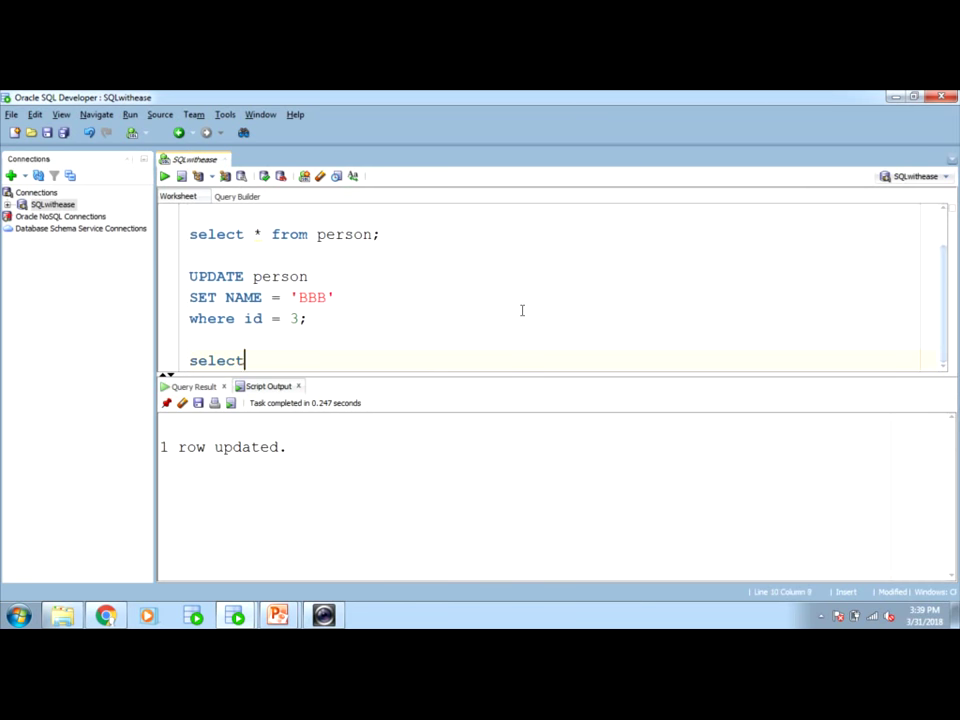
{"action": "type", "text": "* f"}
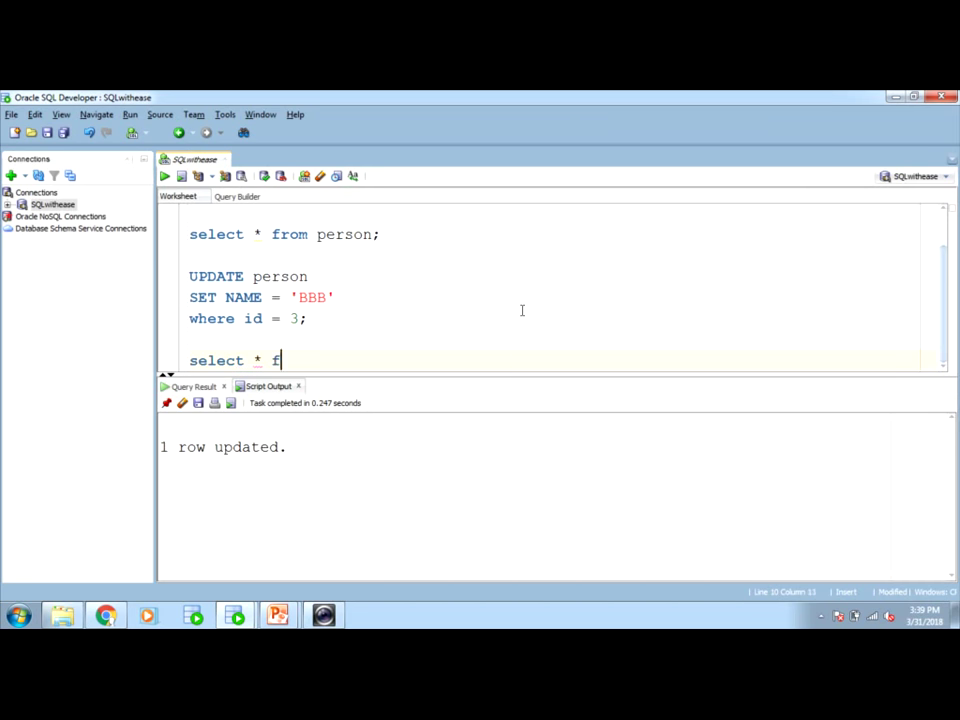
{"action": "type", "text": "rom person;"}
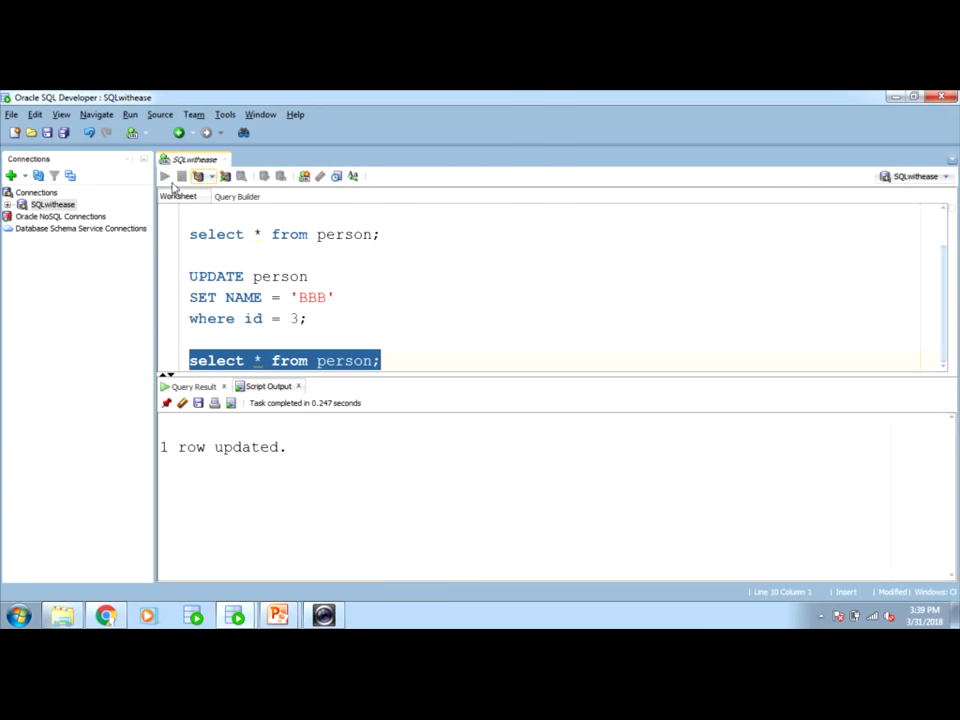
{"action": "left_click", "coordinate": [164, 176]}
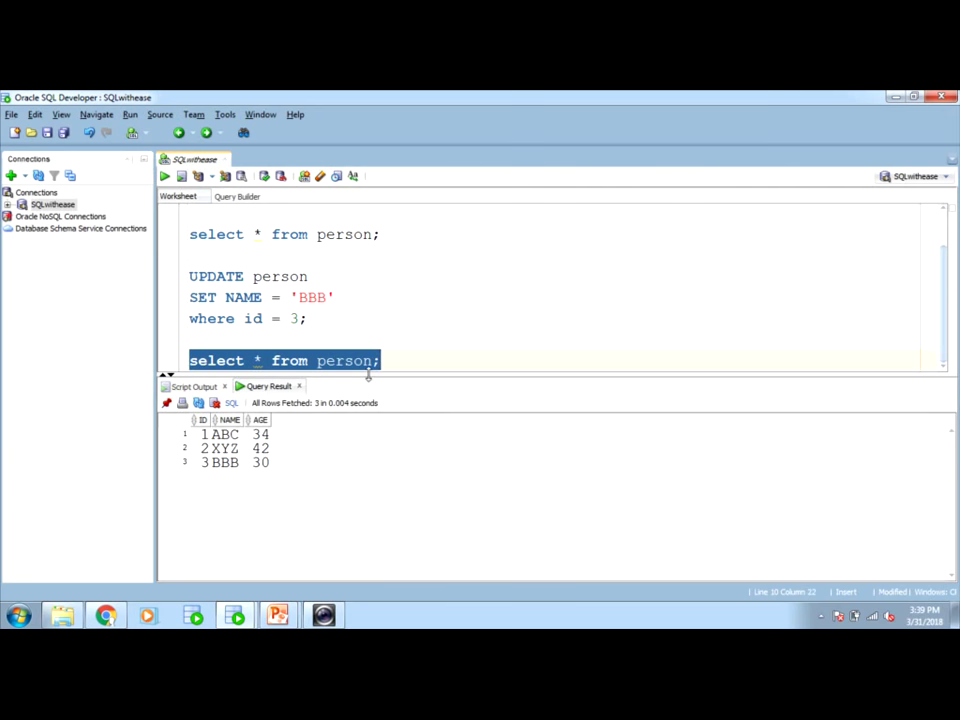
{"action": "mouse_move", "coordinate": [266, 480]}
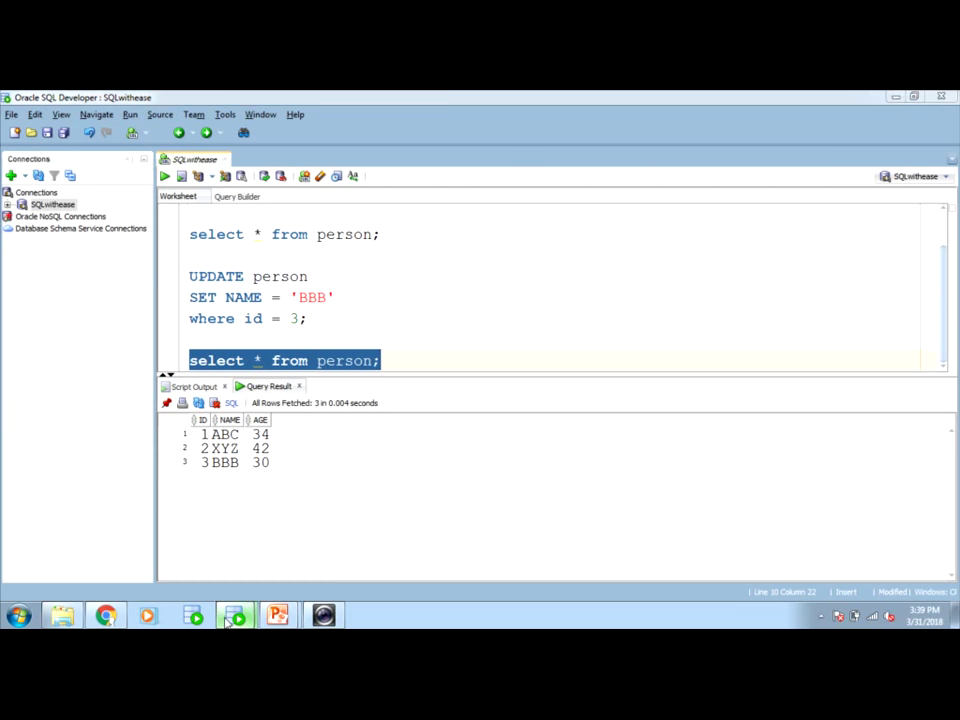
{"action": "mouse_move", "coordinate": [236, 614]}
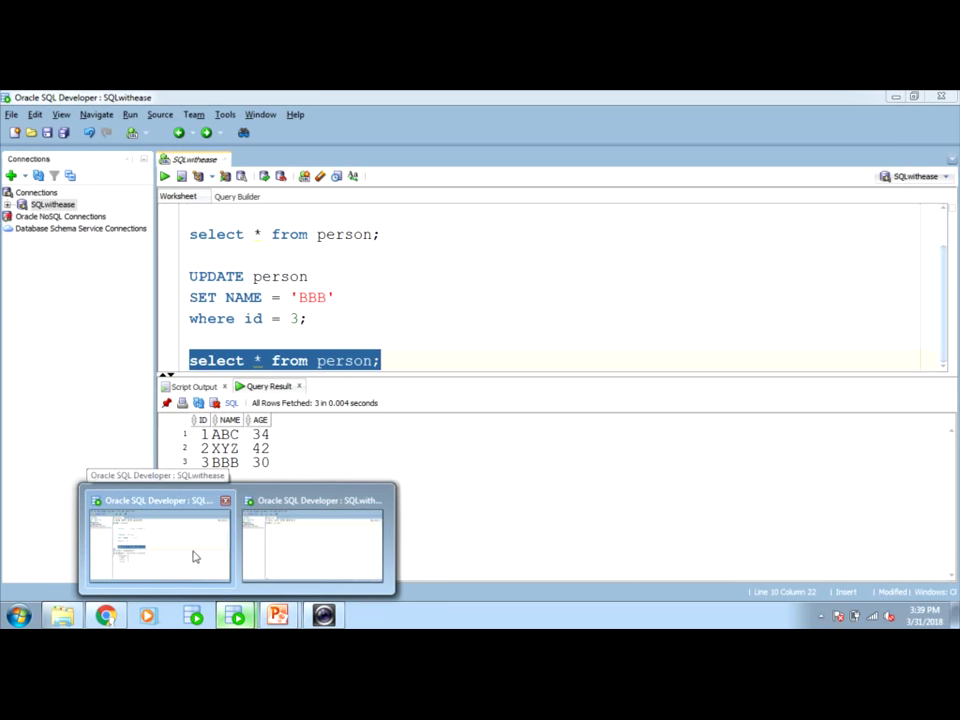
{"action": "mouse_move", "coordinate": [300, 560]}
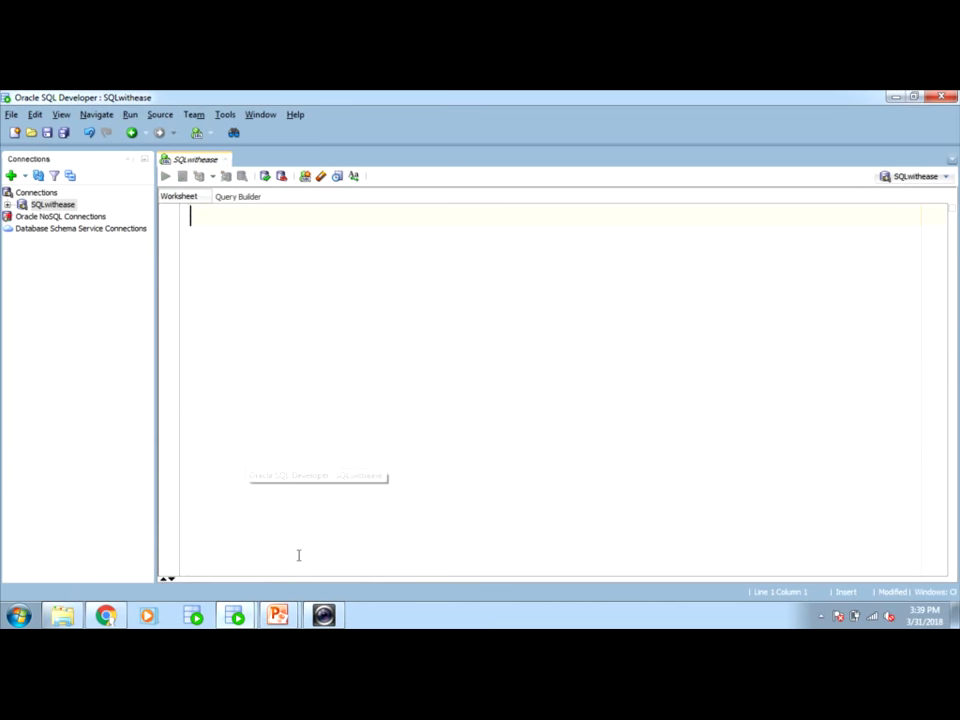
Step: Query the person table in the second session, which still shows PQR 30 instead of BBB
{"action": "type", "text": "sele"}
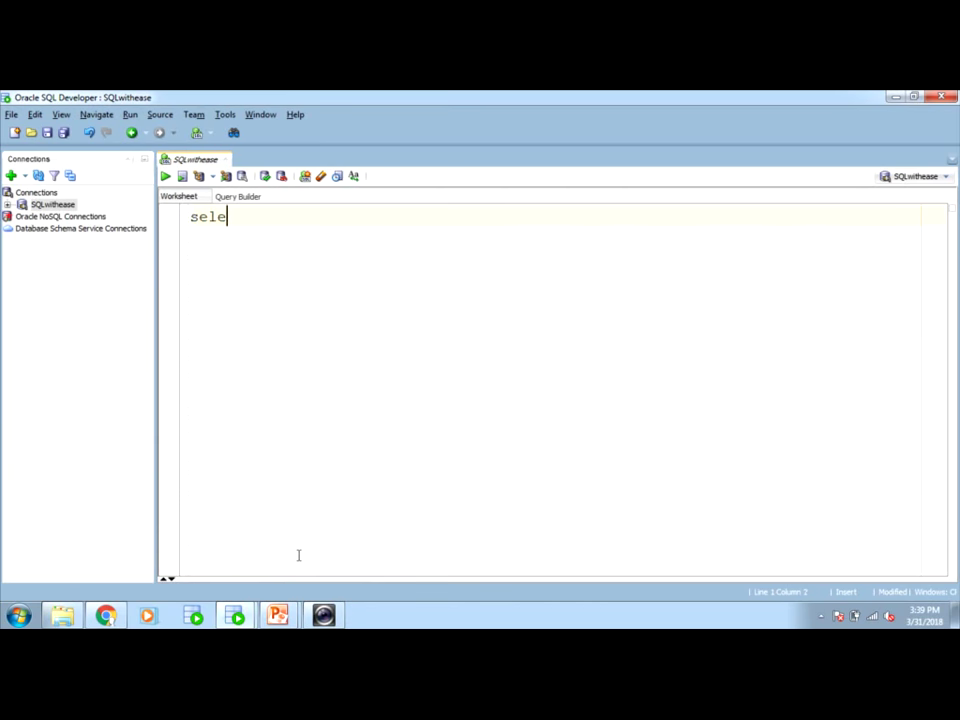
{"action": "type", "text": "ct * from"}
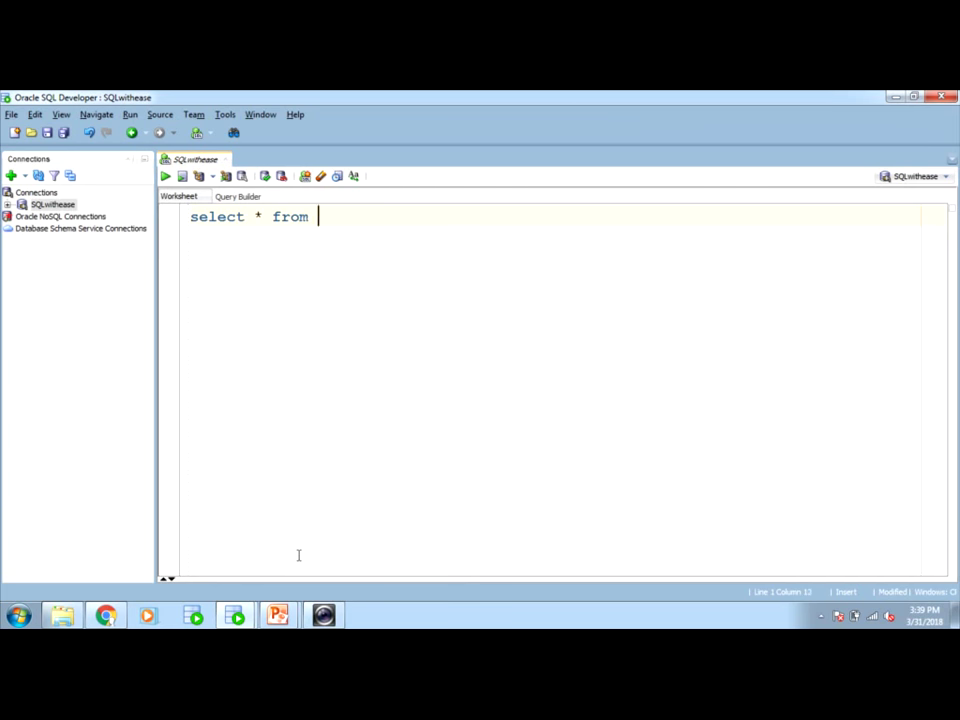
{"action": "type", "text": "person;"}
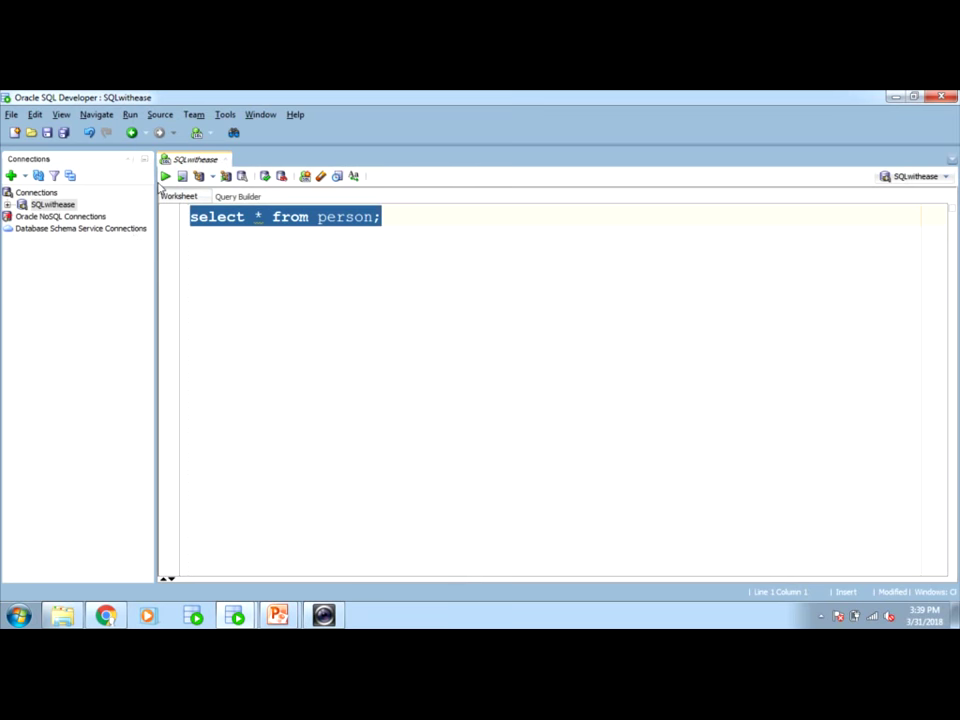
{"action": "left_click", "coordinate": [164, 176]}
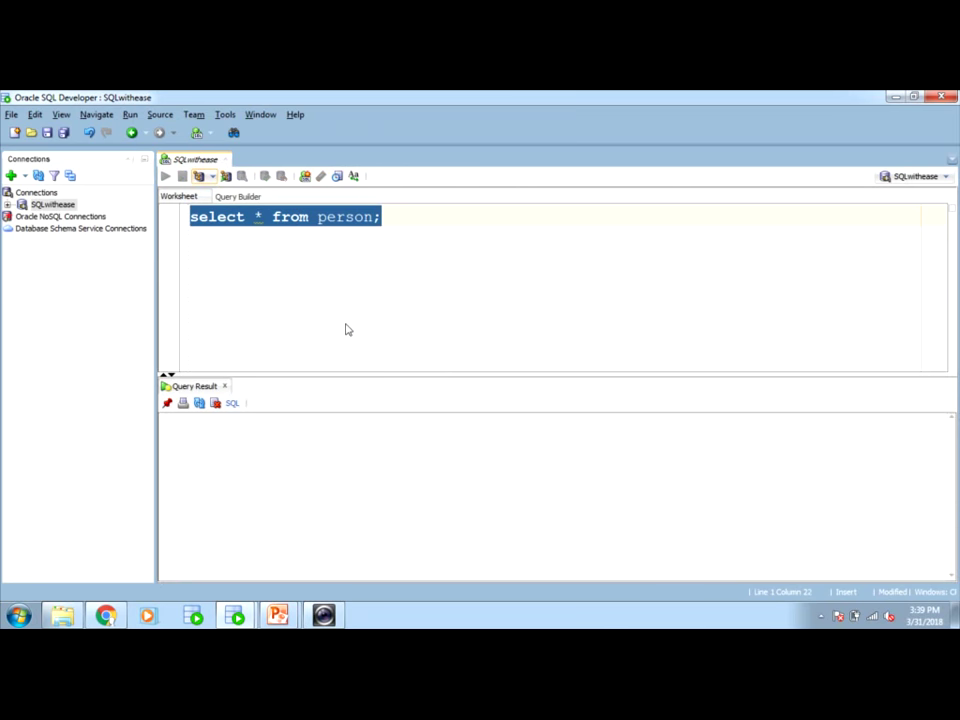
{"action": "left_click", "coordinate": [164, 176]}
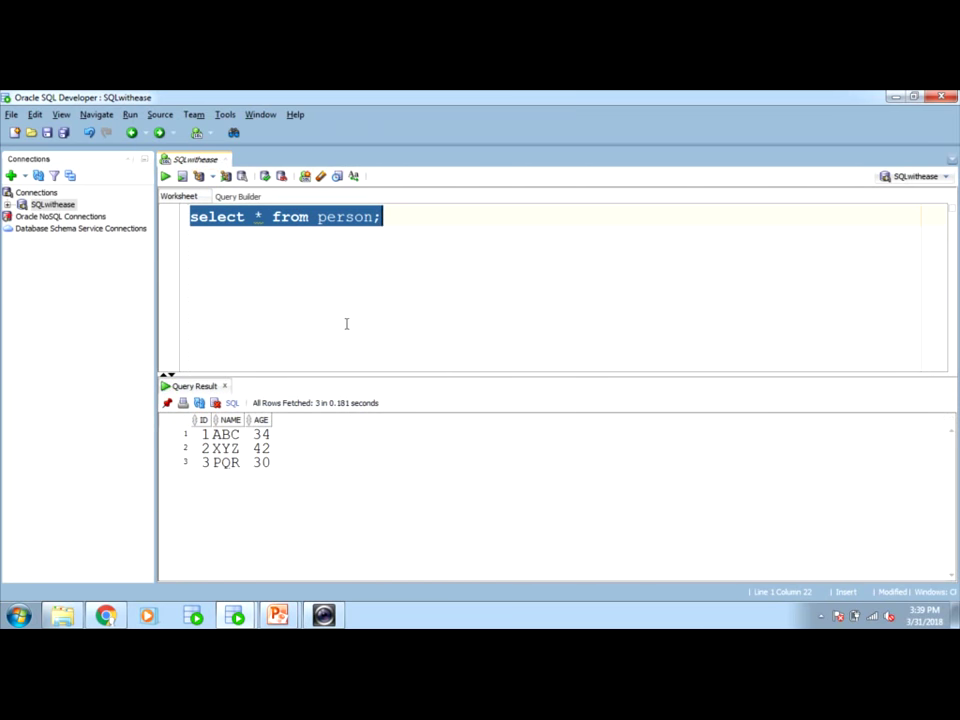
{"action": "mouse_move", "coordinate": [268, 470]}
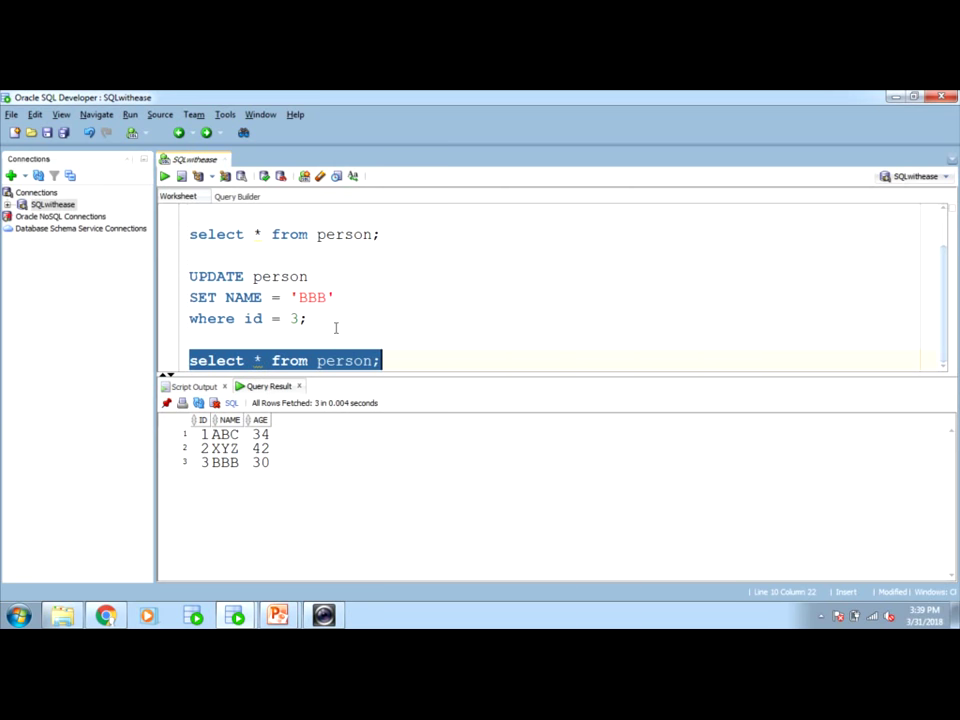
Step: Run commit; in the first session, reporting Commit complete, and return to the second session
{"action": "left_click", "coordinate": [384, 360]}
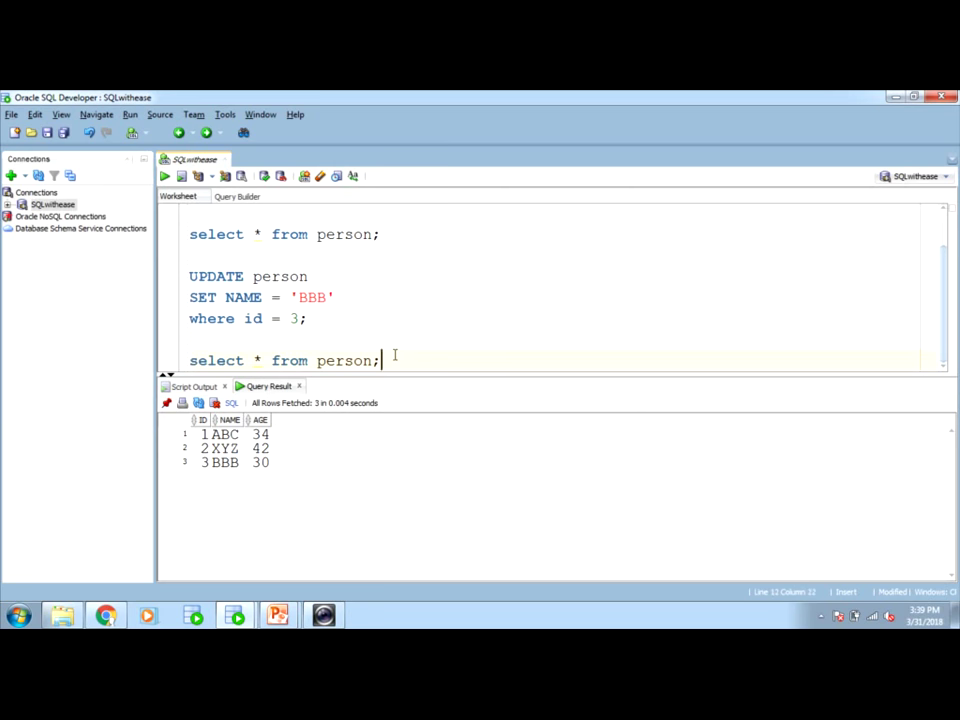
{"action": "type", "text": "commit"}
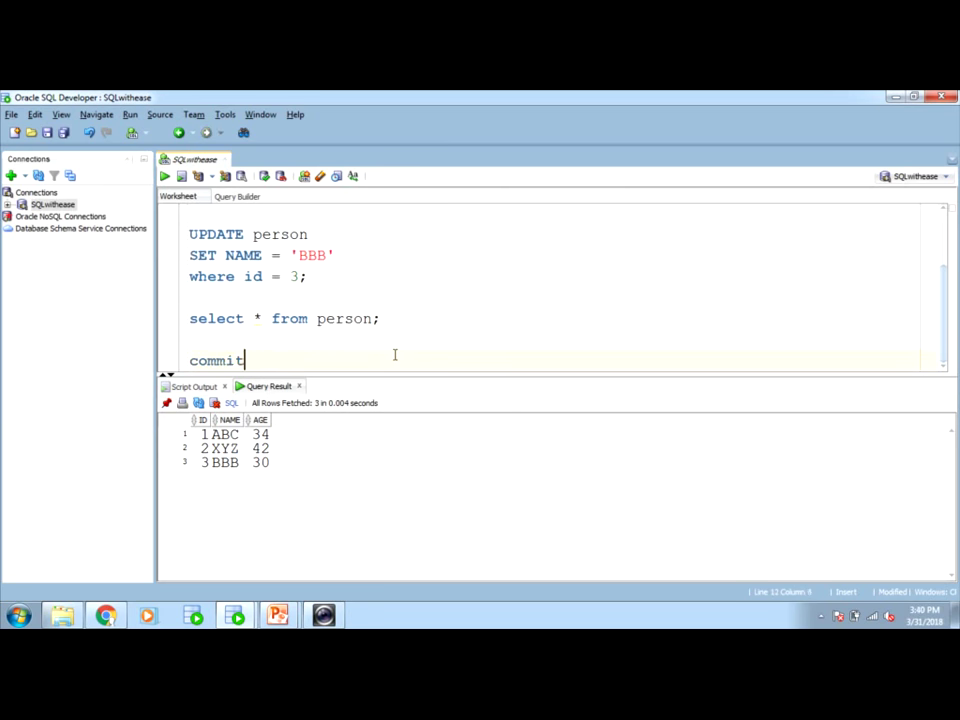
{"action": "double_click", "coordinate": [216, 360]}
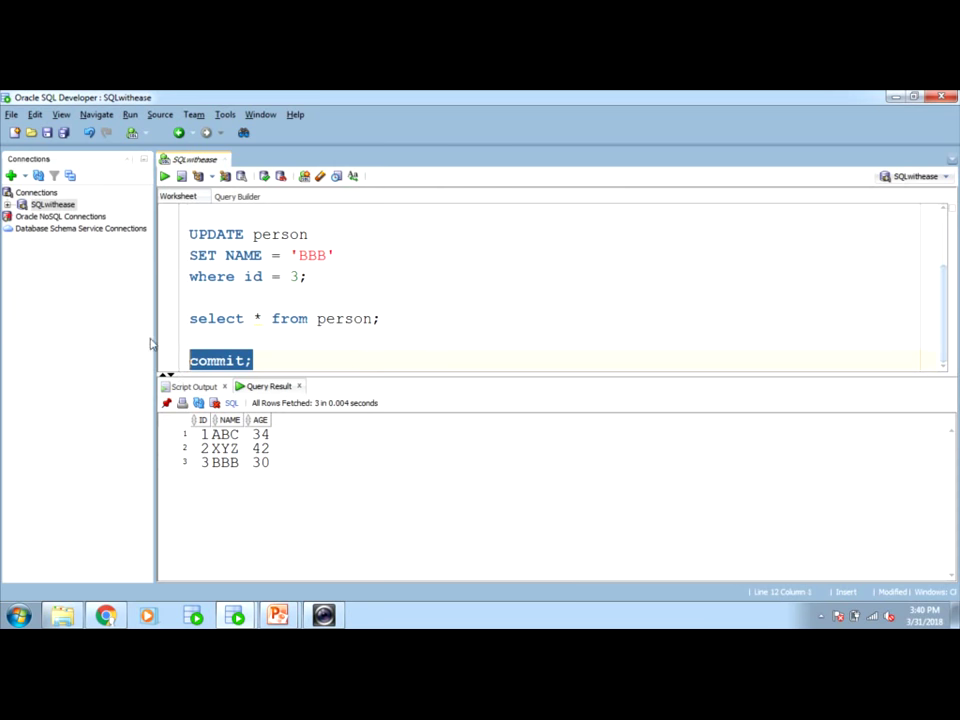
{"action": "left_click", "coordinate": [164, 176]}
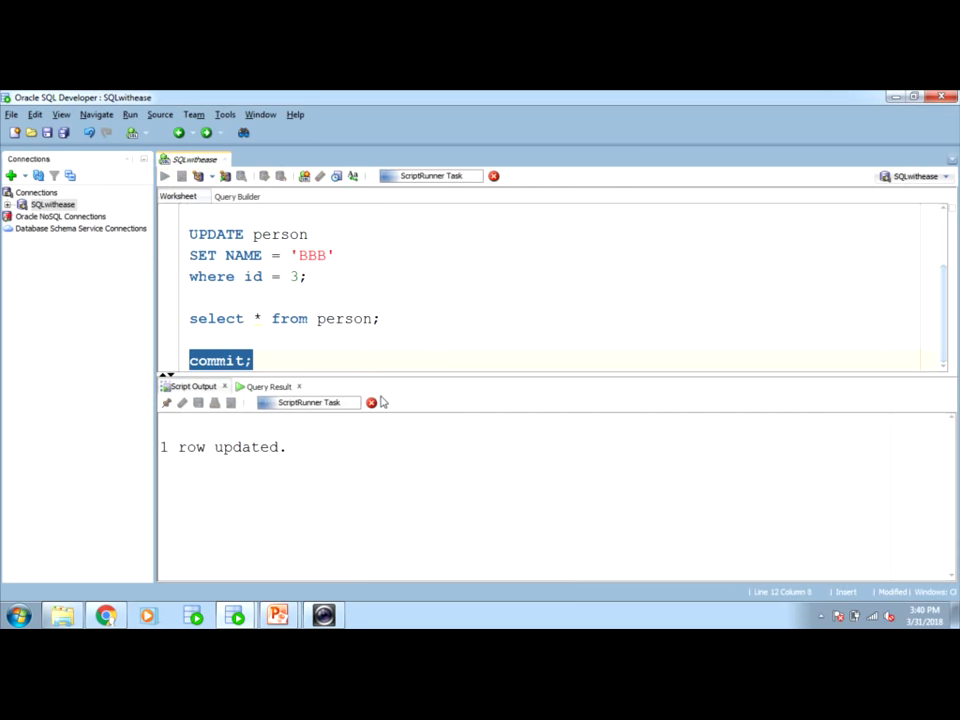
{"action": "left_click", "coordinate": [180, 176]}
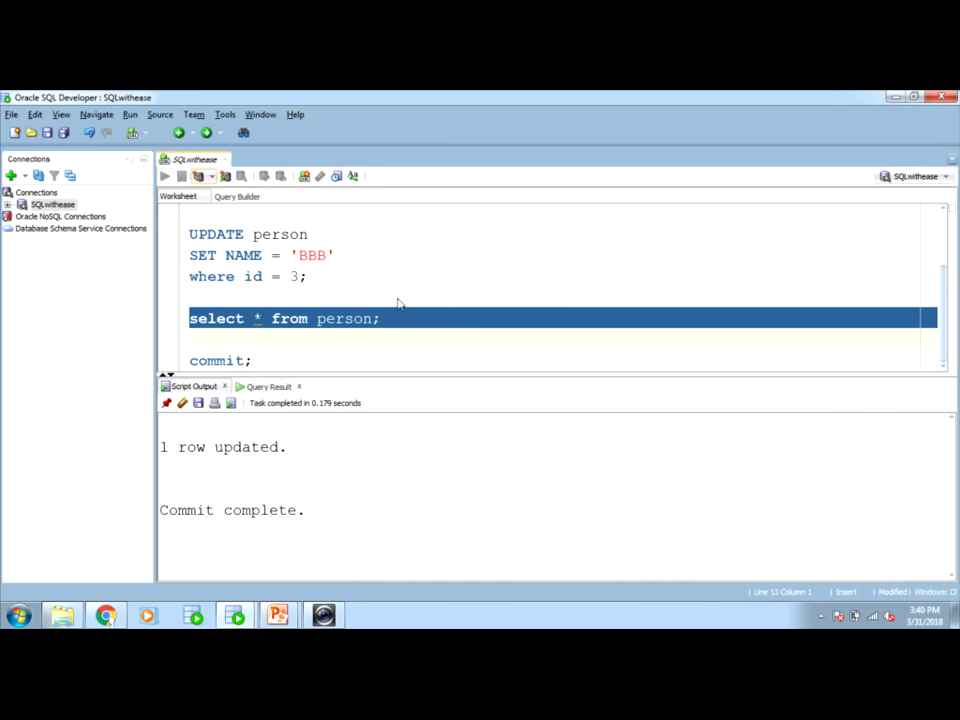
{"action": "left_click", "coordinate": [164, 176]}
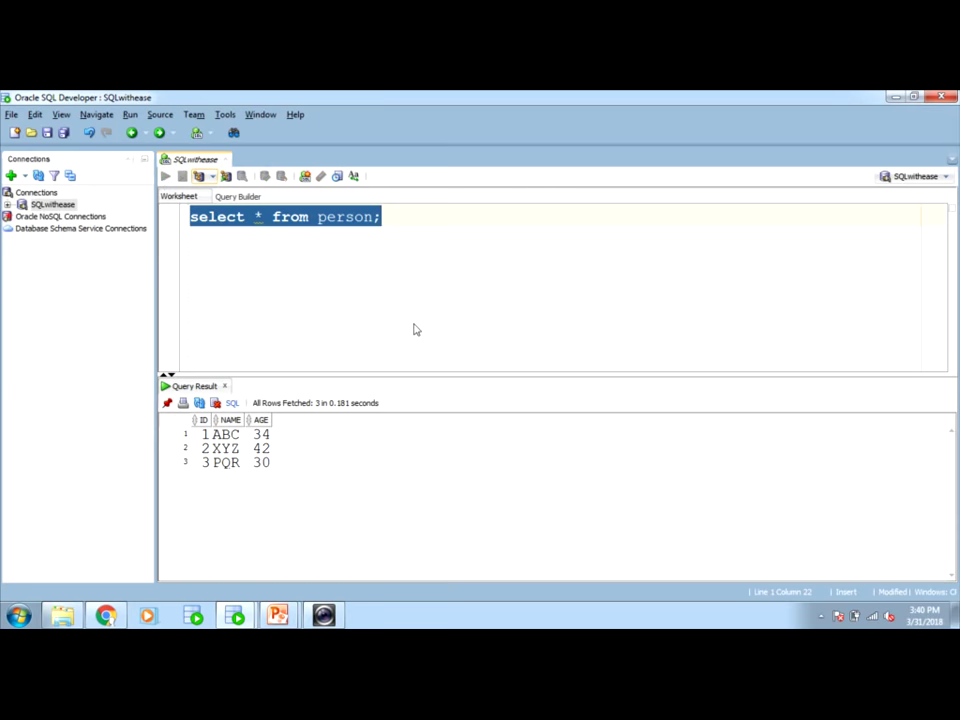
{"action": "left_click", "coordinate": [164, 176]}
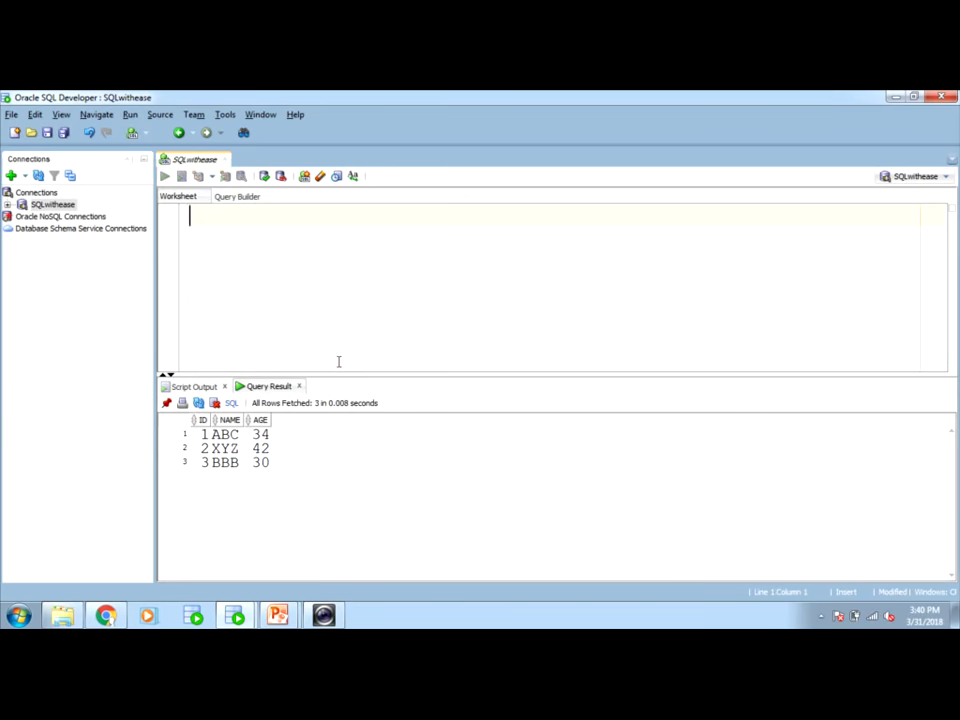
Step: Write insert into person values(4,'XXX',56); in the worksheet
{"action": "type", "text": "insert i"}
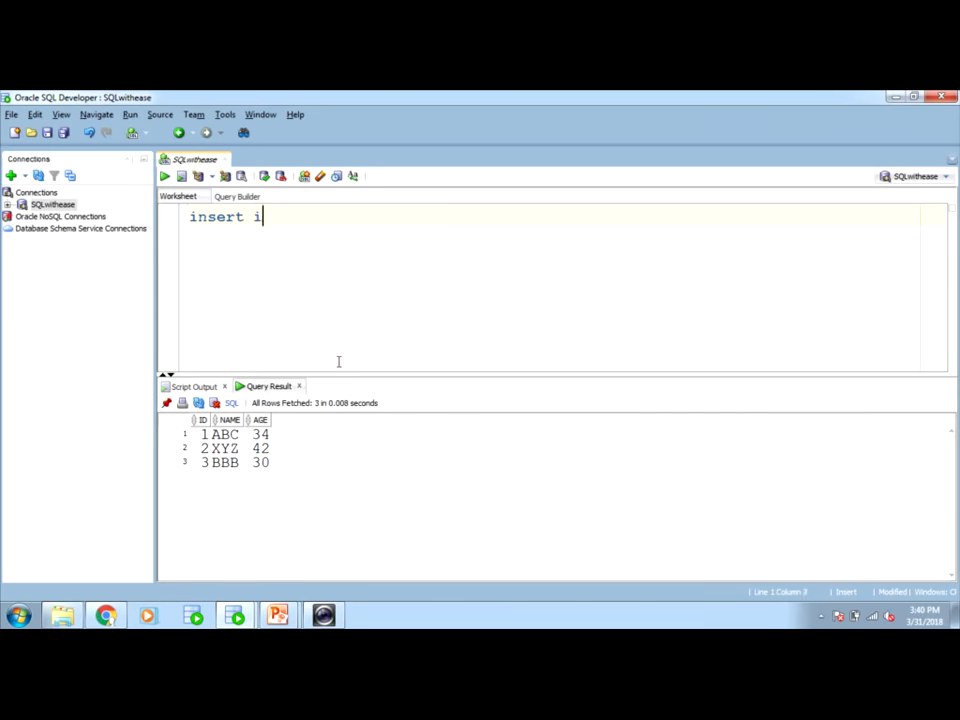
{"action": "type", "text": "nto person"}
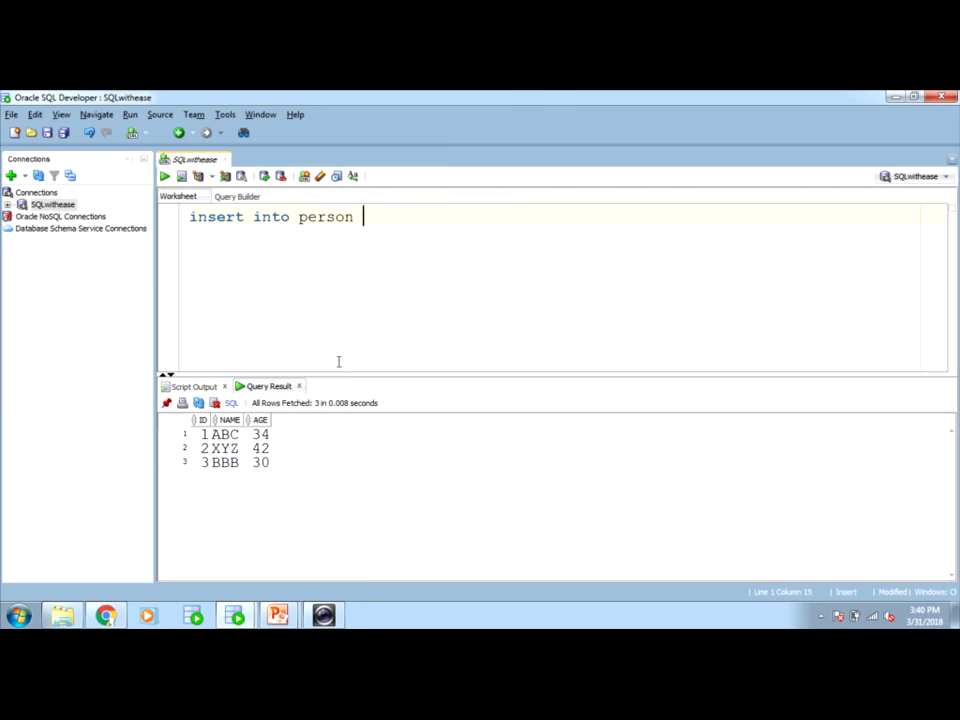
{"action": "type", "text": "values(4"}
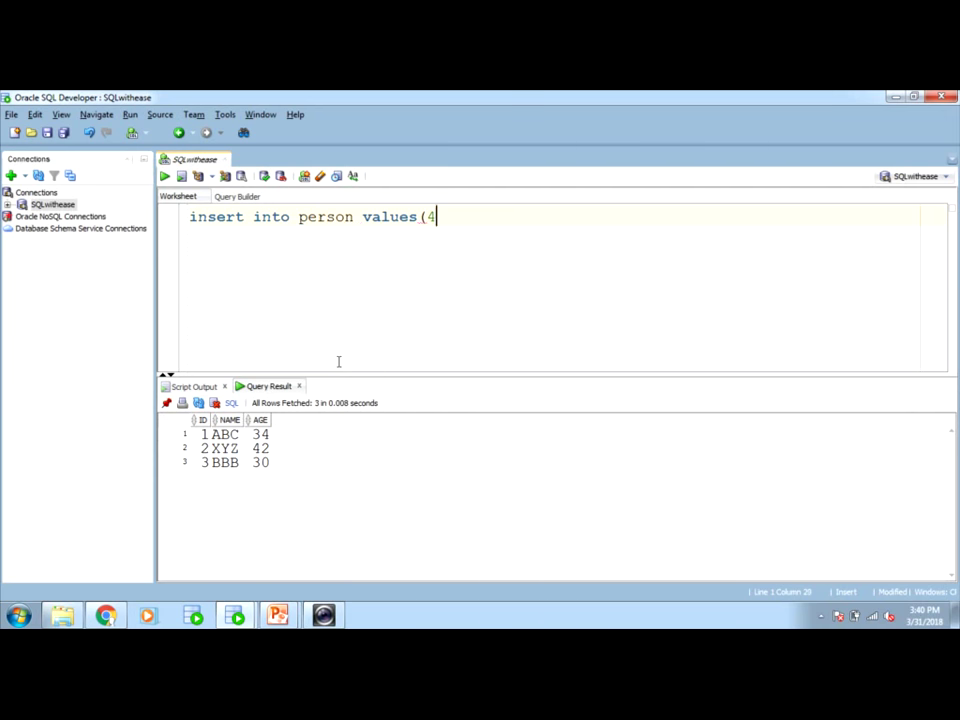
{"action": "type", "text": ",'"}
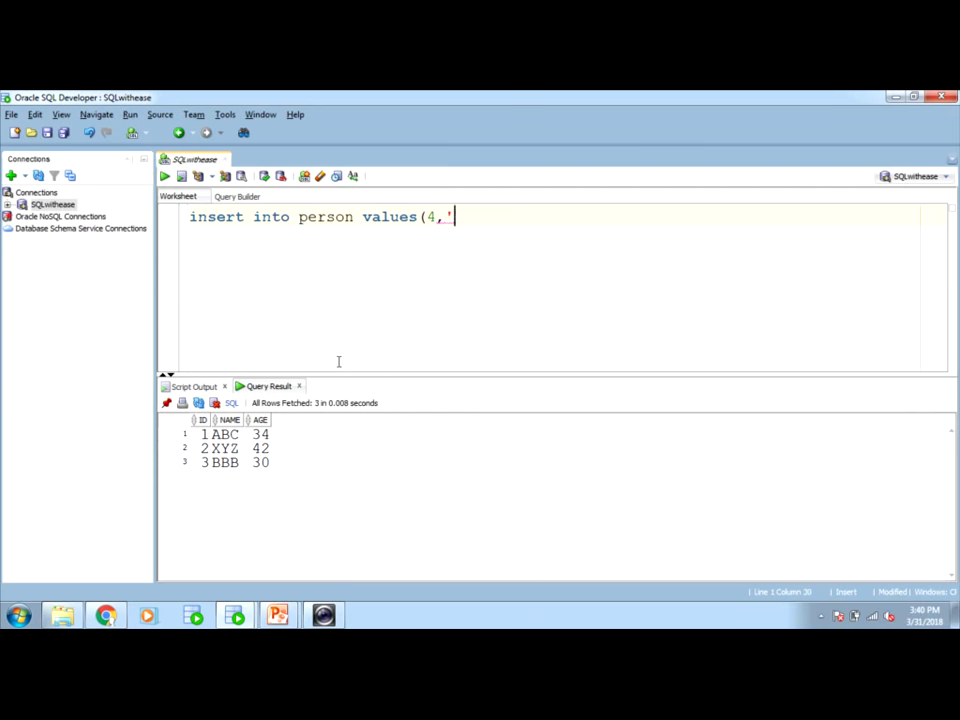
{"action": "type", "text": "XXX',"}
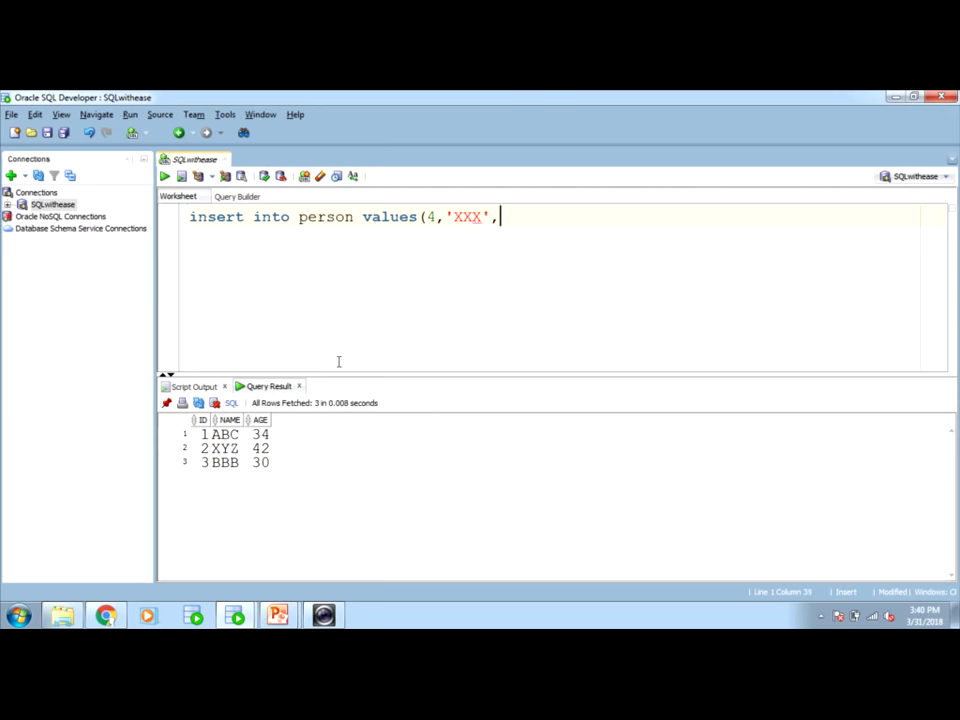
{"action": "type", "text": "56);"}
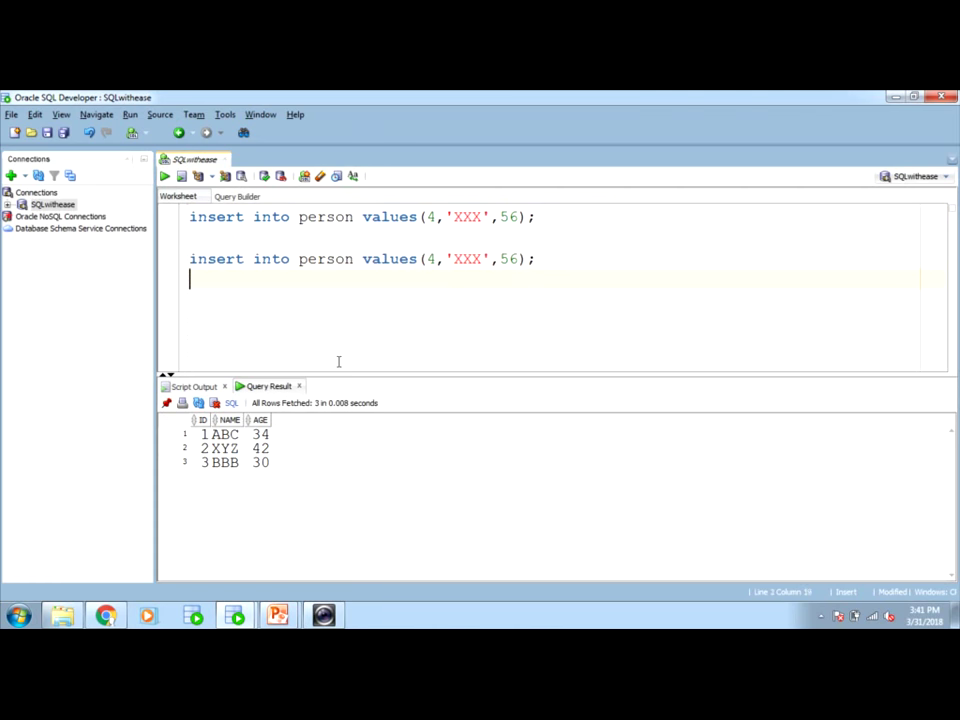
Step: Duplicate the insert and edit the copies to (5,'TTT',50) and (6,'CCC',51)
{"action": "type", "text": "insert into person values(4,'XXX',56);"}
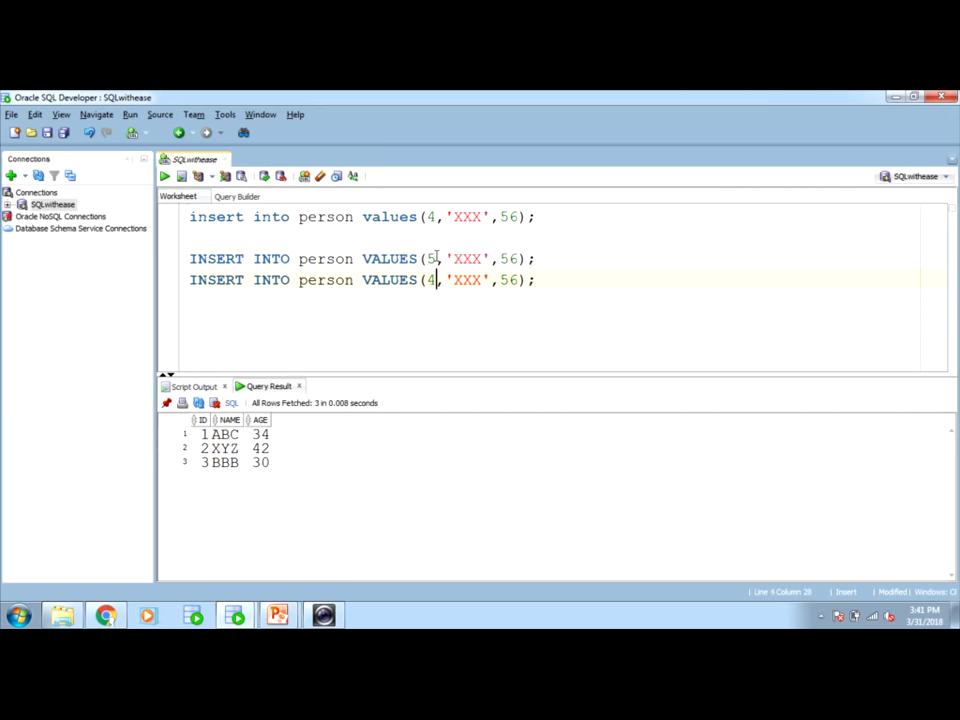
{"action": "type", "text": "6"}
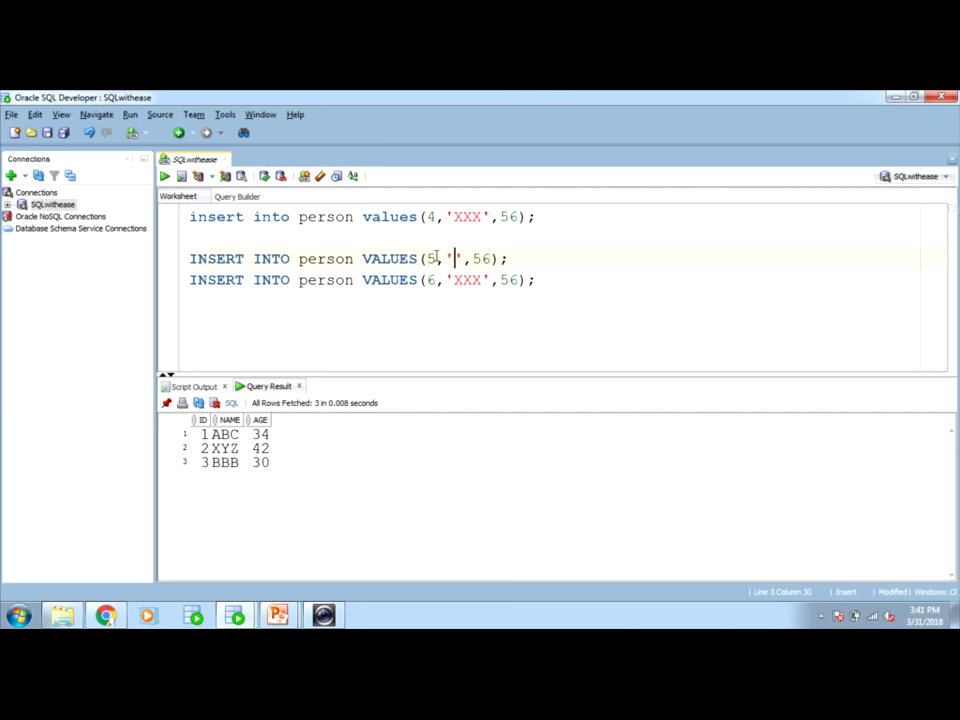
{"action": "type", "text": "TTT"}
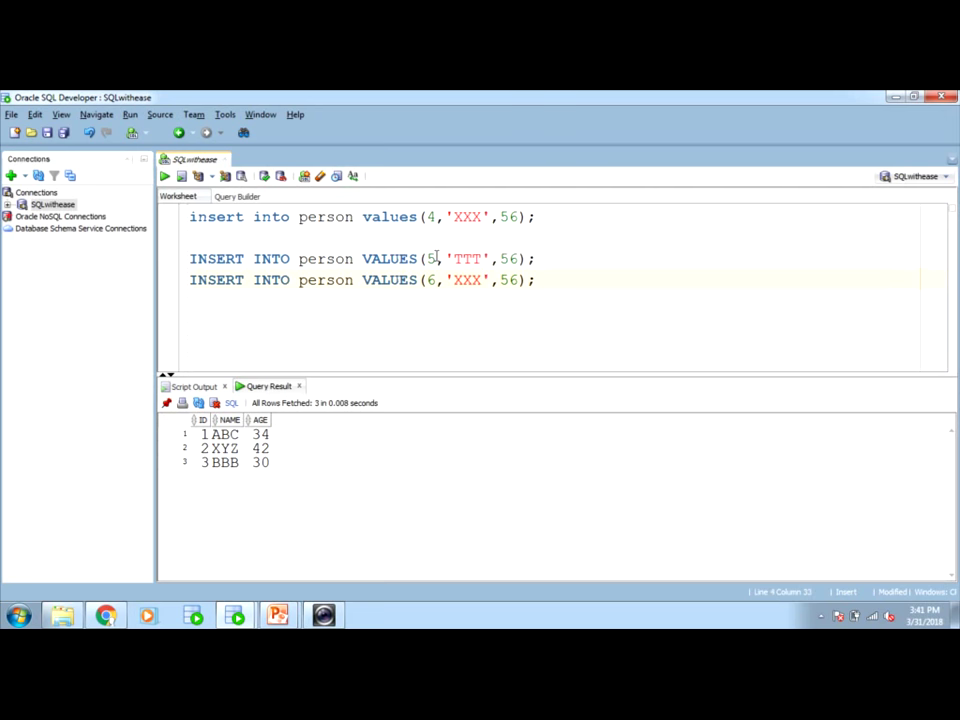
{"action": "type", "text": "CCC"}
{"action": "left_click", "coordinate": [364, 258]}
{"action": "type", "text": "0"}
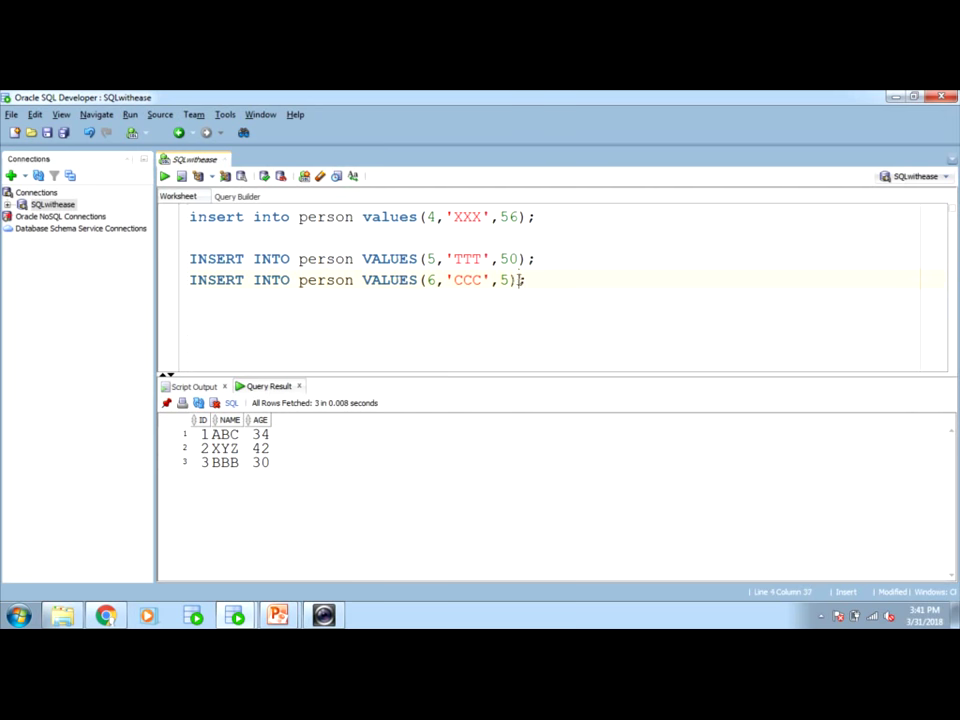
{"action": "type", "text": "1"}
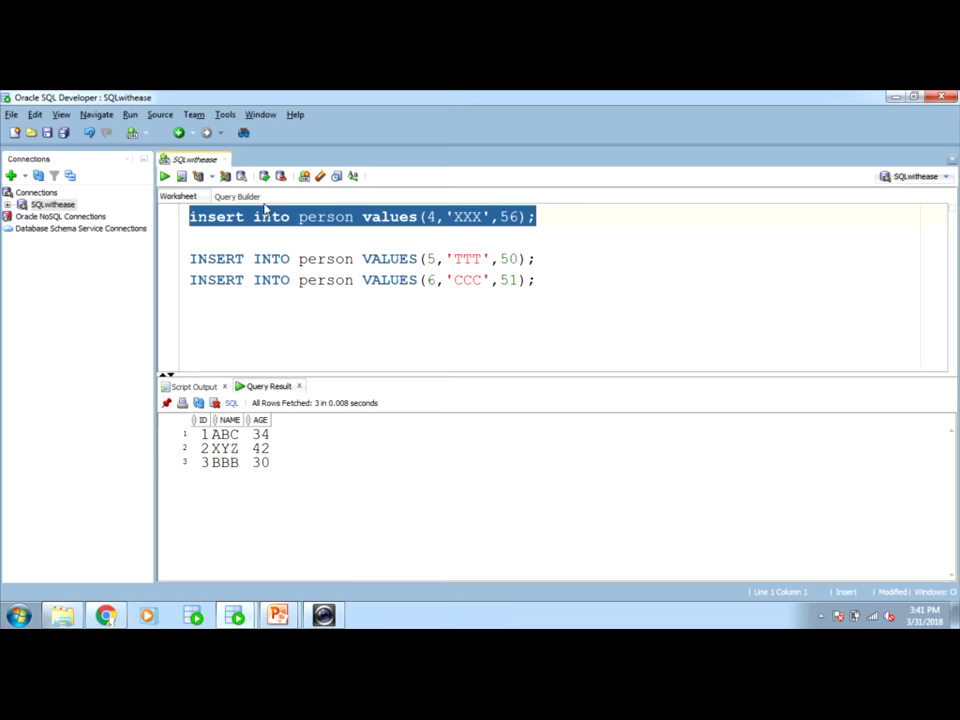
Step: Run the XXX insert and query person in this session, showing four rows including 4 XXX
{"action": "left_click", "coordinate": [180, 176]}
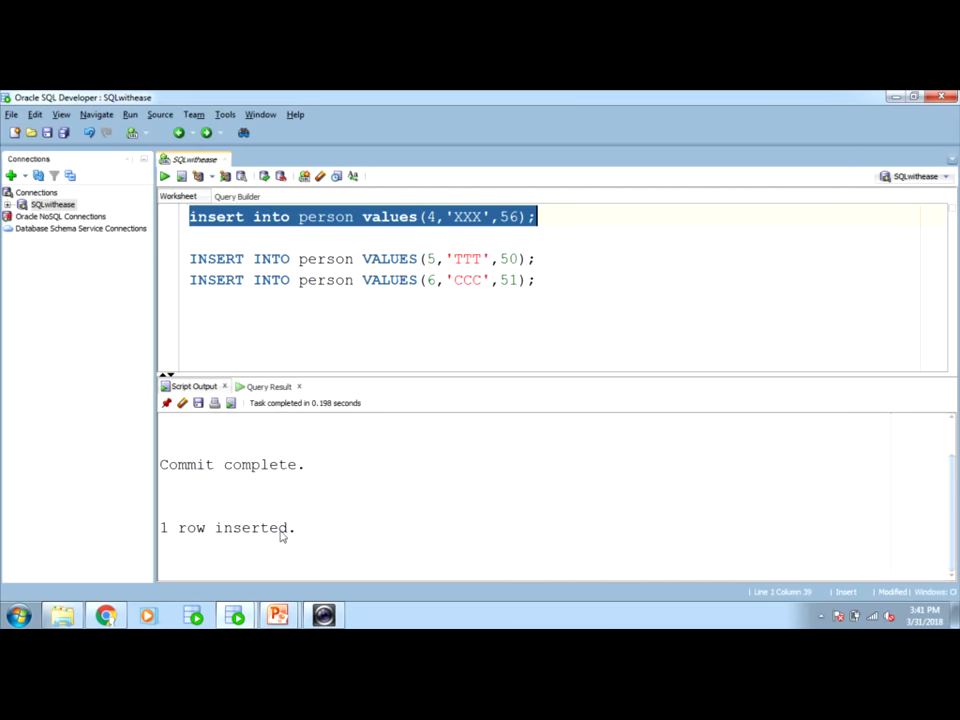
{"action": "mouse_move", "coordinate": [334, 532]}
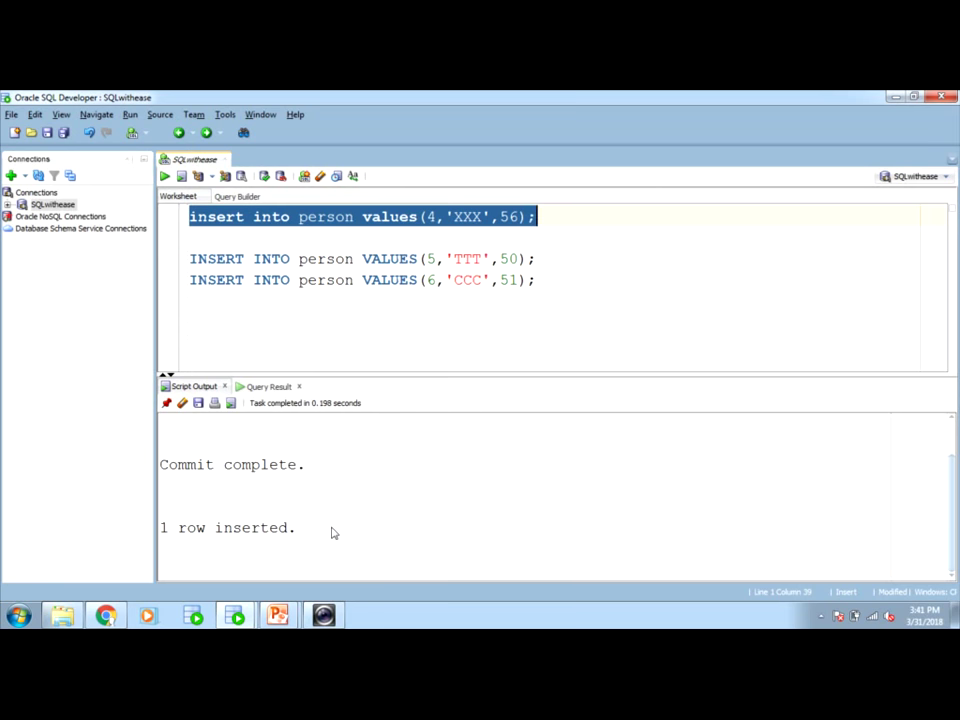
{"action": "mouse_move", "coordinate": [488, 378]}
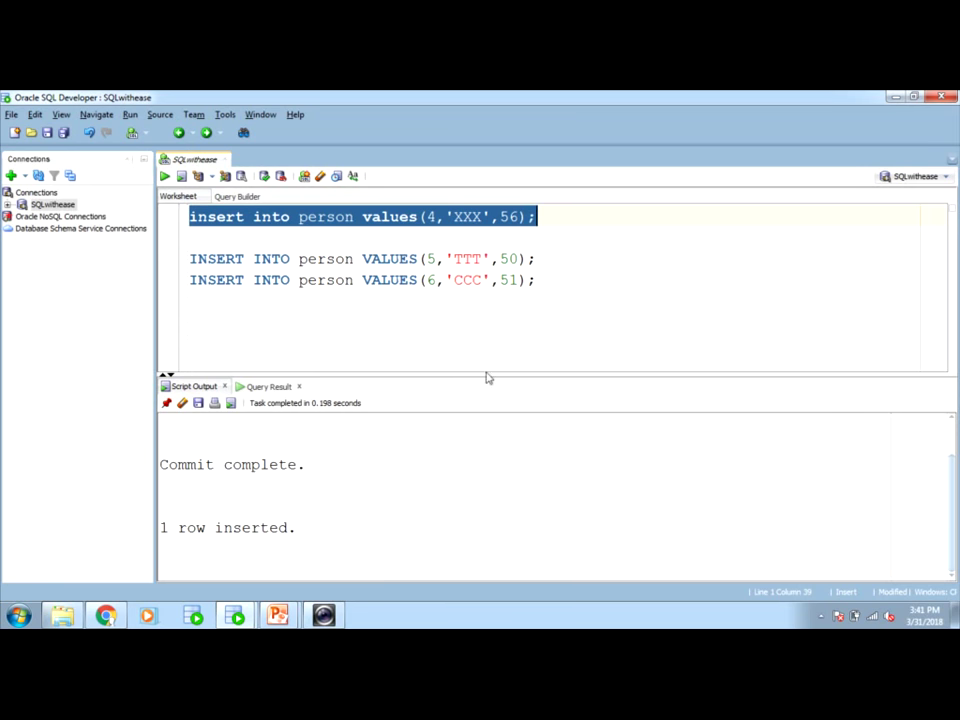
{"action": "type", "text": "s"}
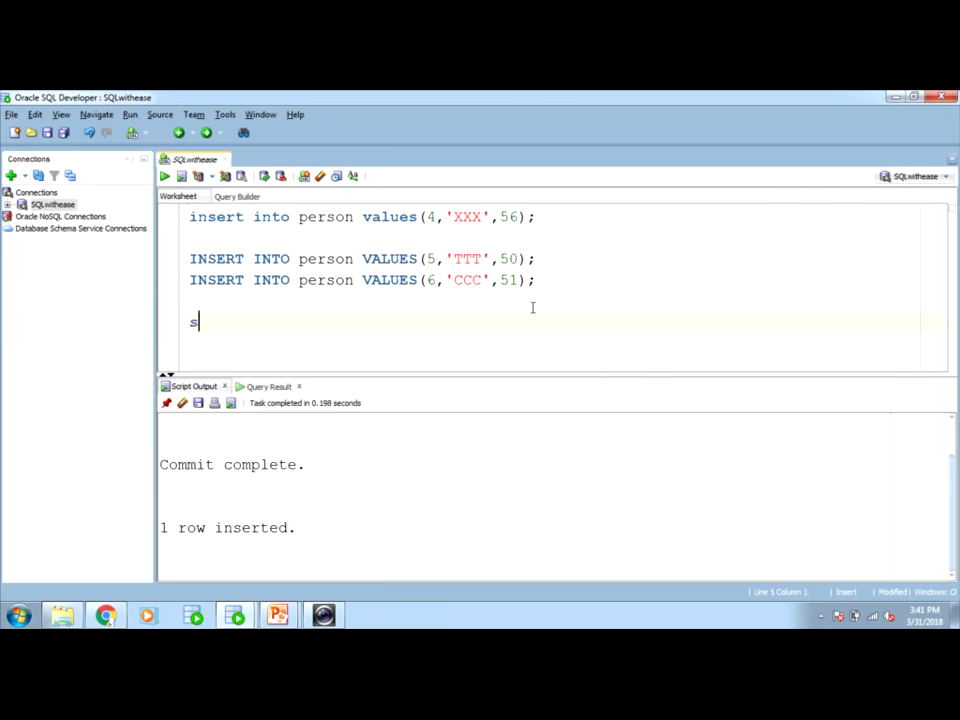
{"action": "type", "text": "elect"}
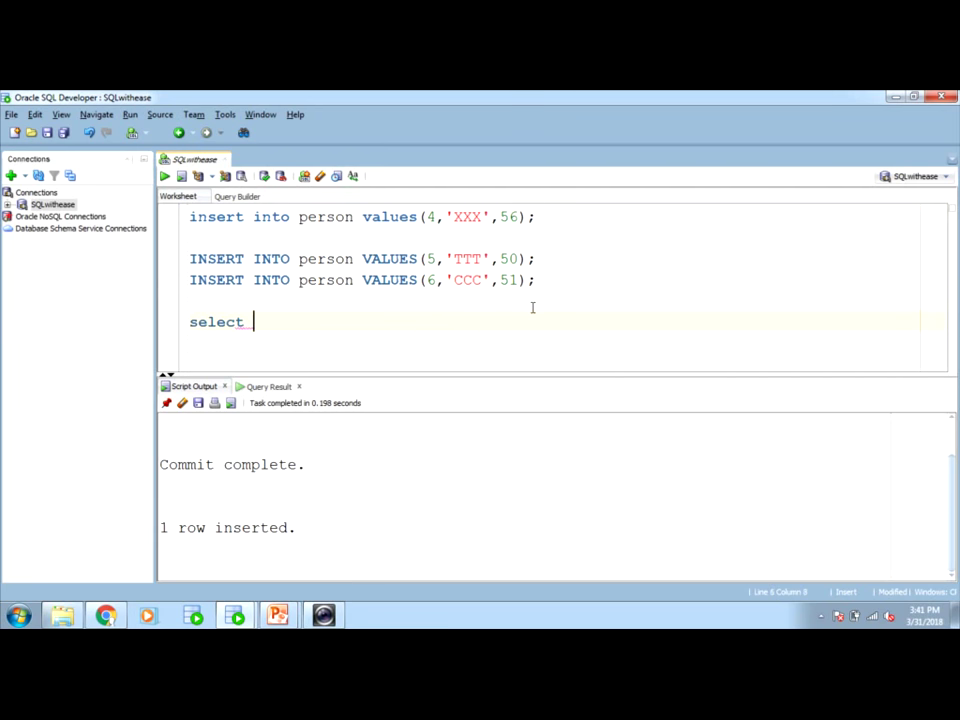
{"action": "type", "text": "* from"}
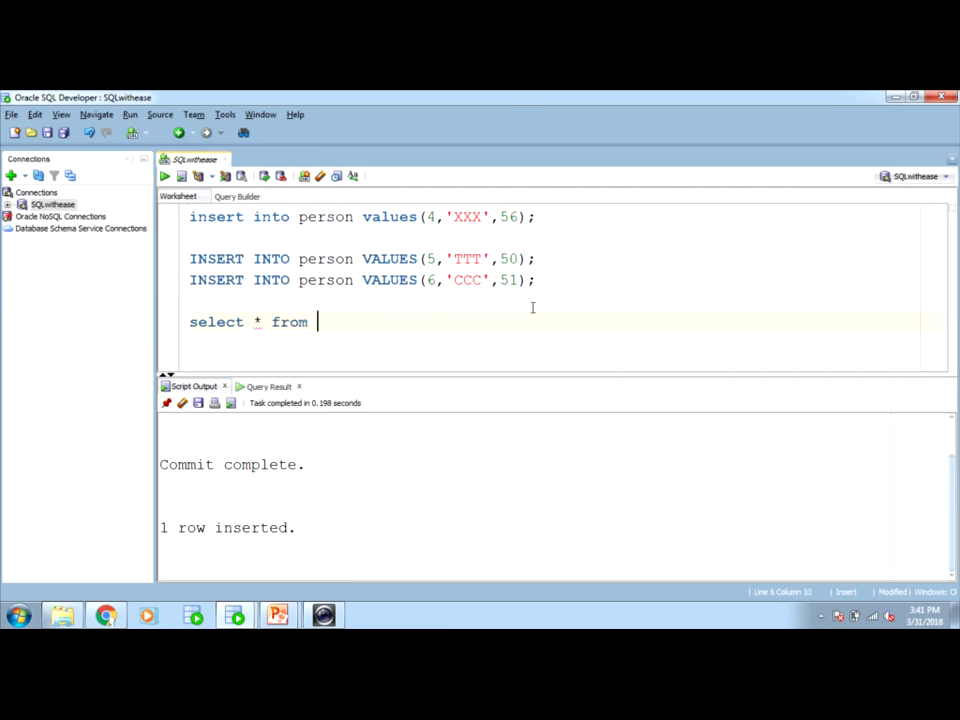
{"action": "type", "text": "person;"}
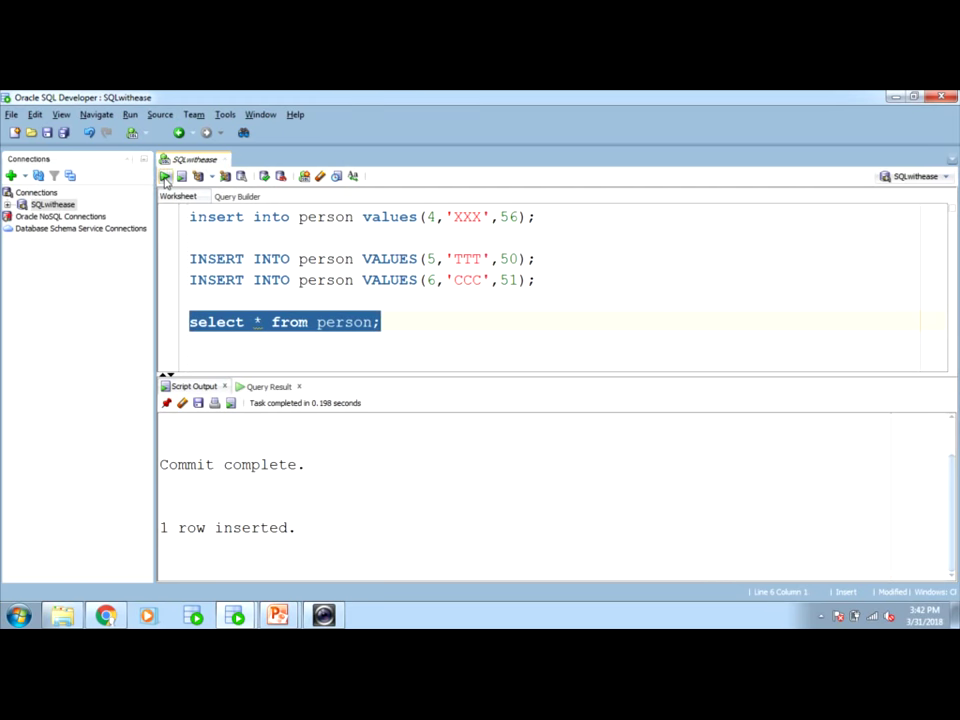
{"action": "left_click", "coordinate": [164, 176]}
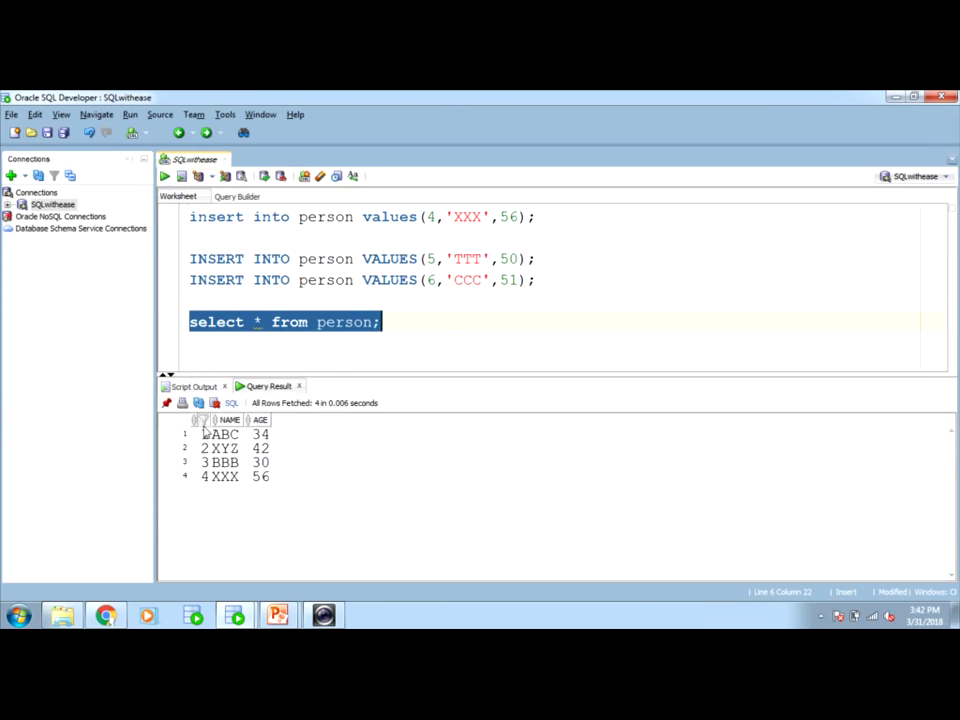
{"action": "mouse_move", "coordinate": [236, 616]}
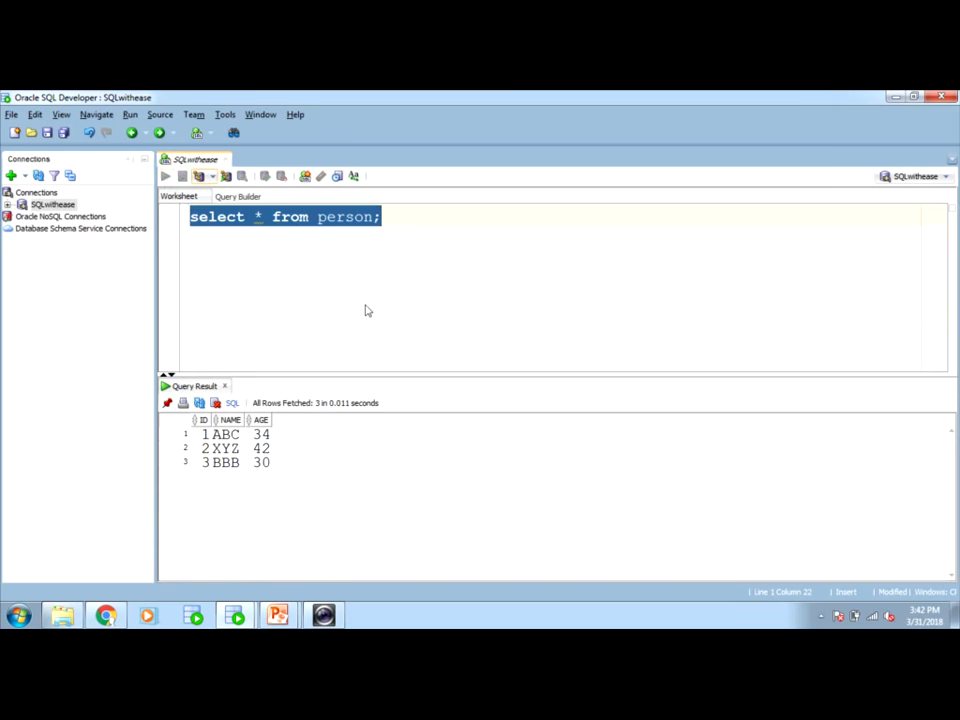
Step: Rerun the person query in the second session, which still returns three rows
{"action": "left_click", "coordinate": [164, 176]}
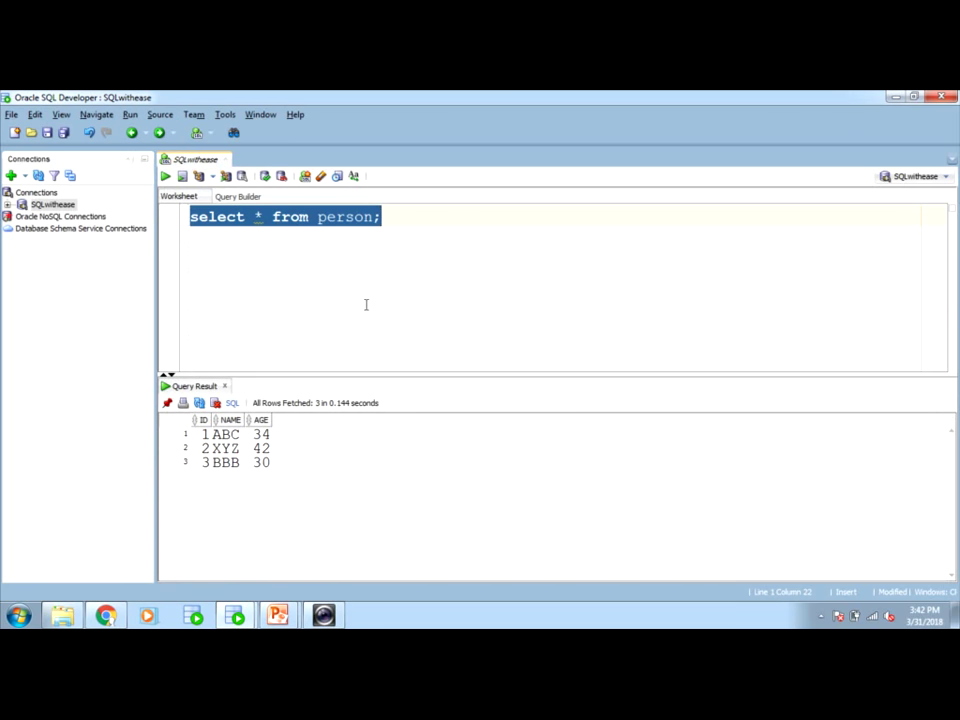
{"action": "mouse_move", "coordinate": [236, 616]}
{"action": "type", "text": "insert into person values(4,'XXX',56);"}
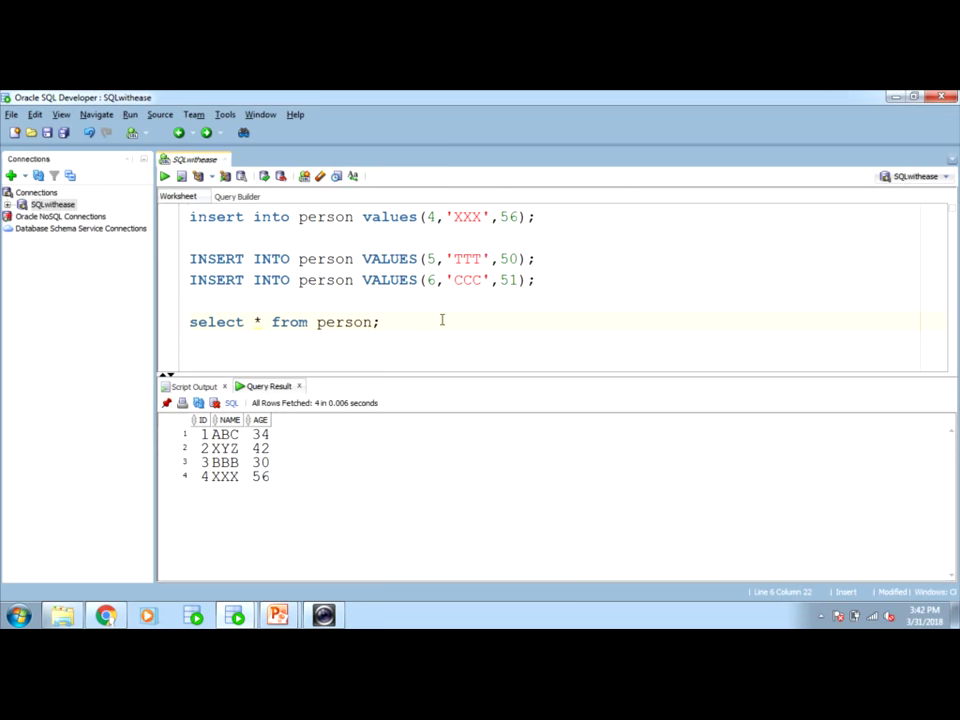
Step: Run rollback; and requery person, which again lists only ABC, XYZ and BBB
{"action": "type", "text": "rollback;"}
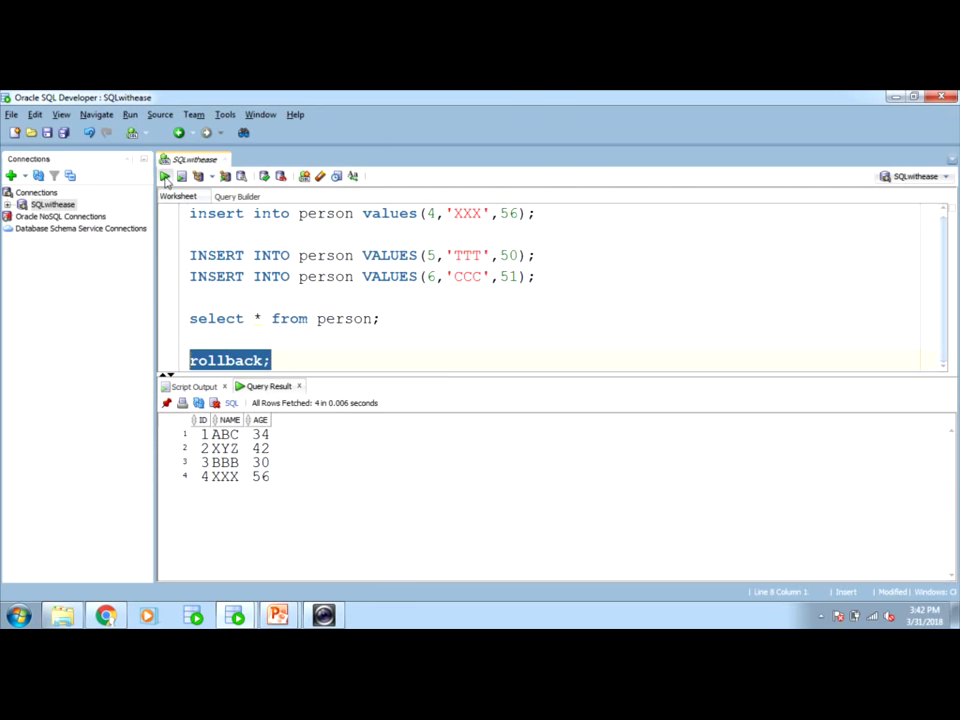
{"action": "left_click", "coordinate": [180, 176]}
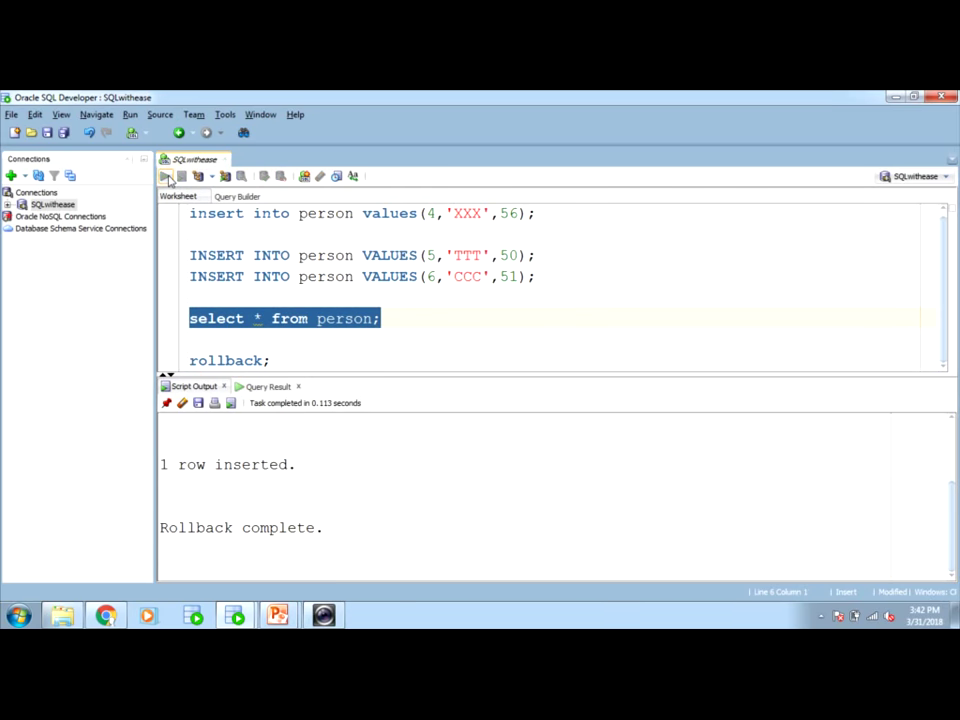
{"action": "left_click", "coordinate": [164, 176]}
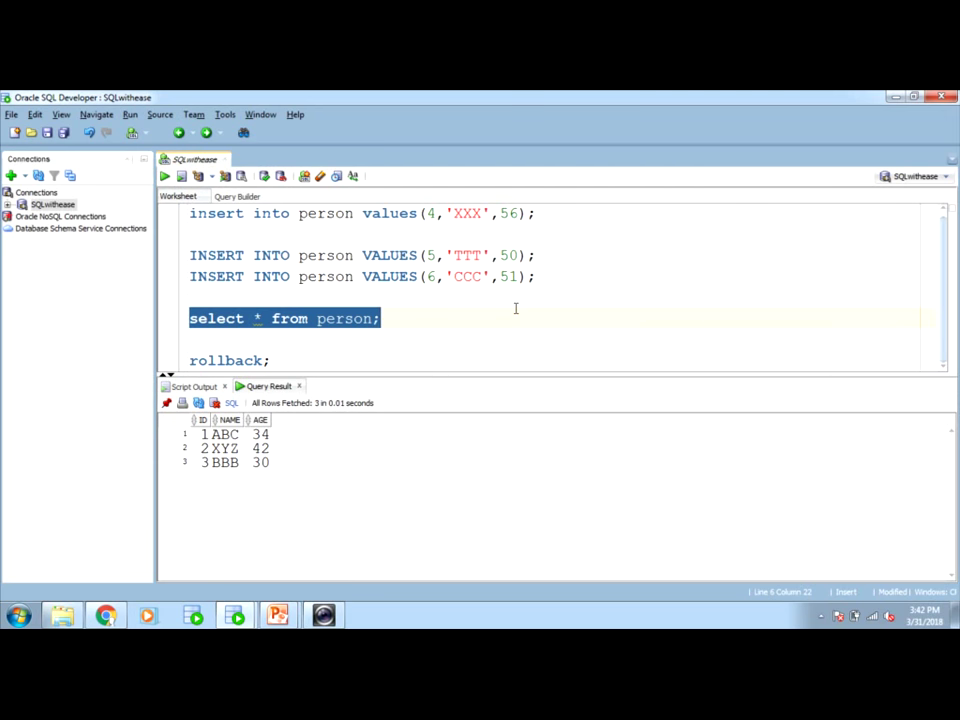
{"action": "left_click", "coordinate": [384, 318]}
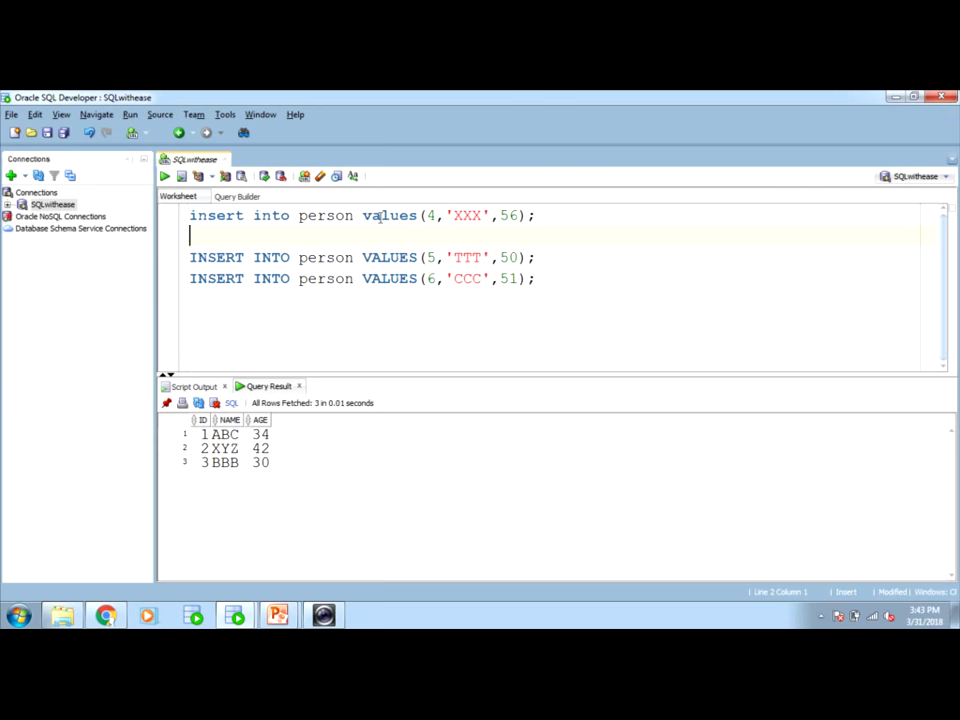
Step: Write commit; after the XXX insert and rollback; after the TTT and CCC inserts
{"action": "type", "text": "commit;"}
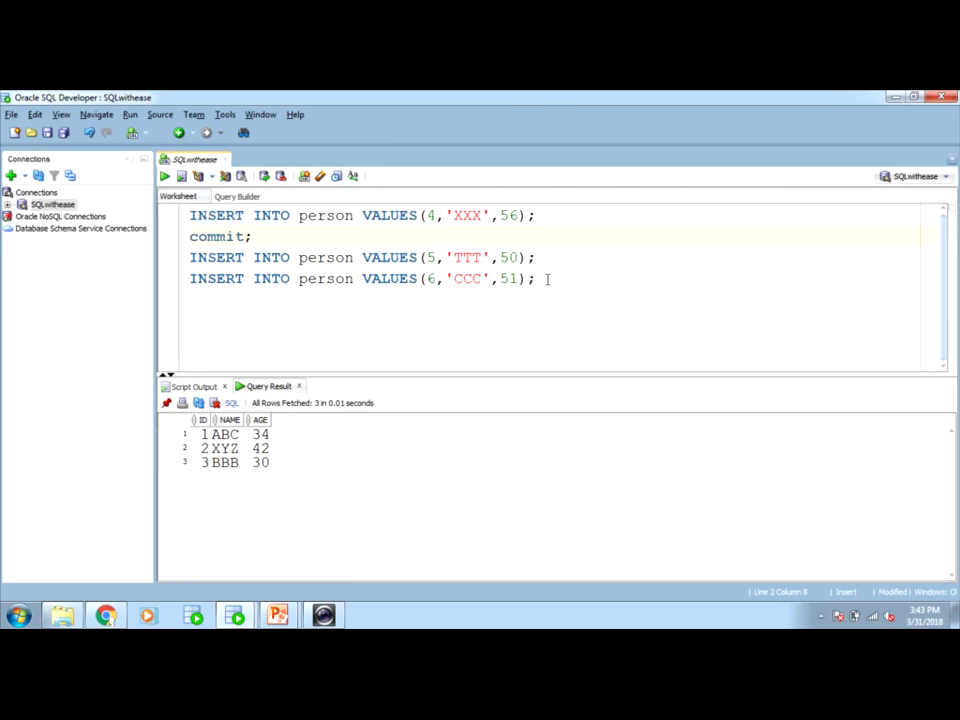
{"action": "type", "text": "roll"}
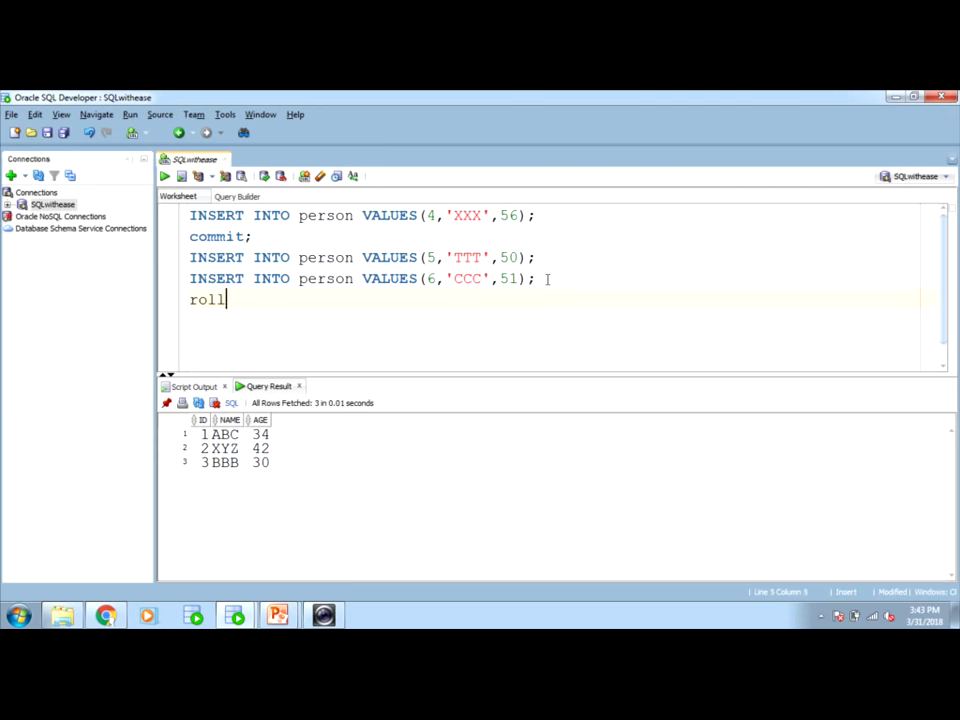
{"action": "type", "text": "back;"}
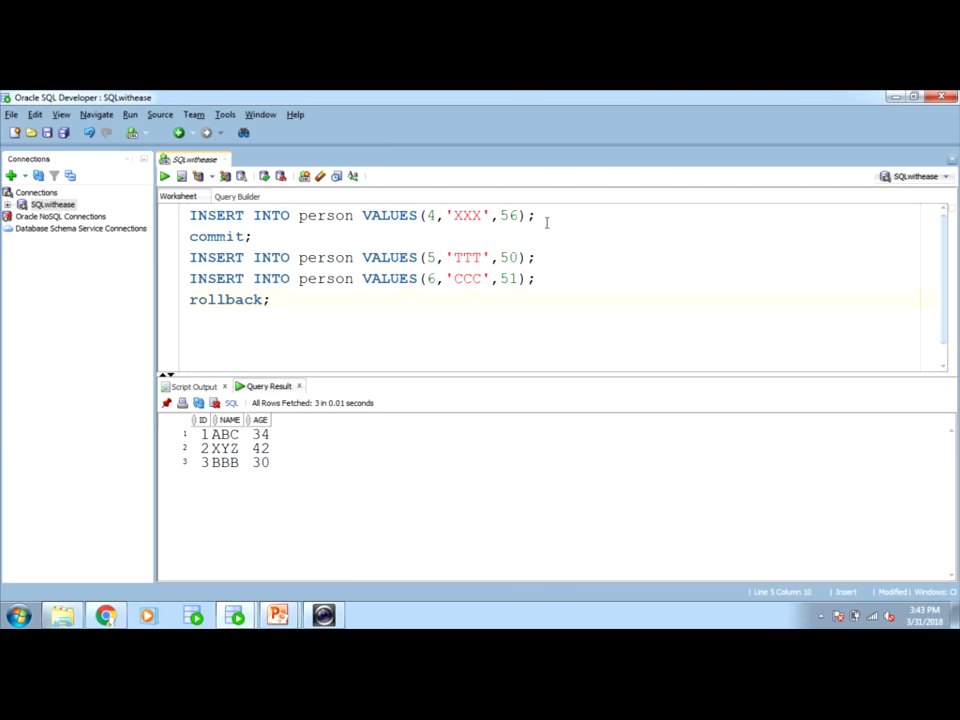
Step: Insert and commit the XXX row, then confirm the other session's person query returns 4 rows
{"action": "left_click", "coordinate": [350, 216]}
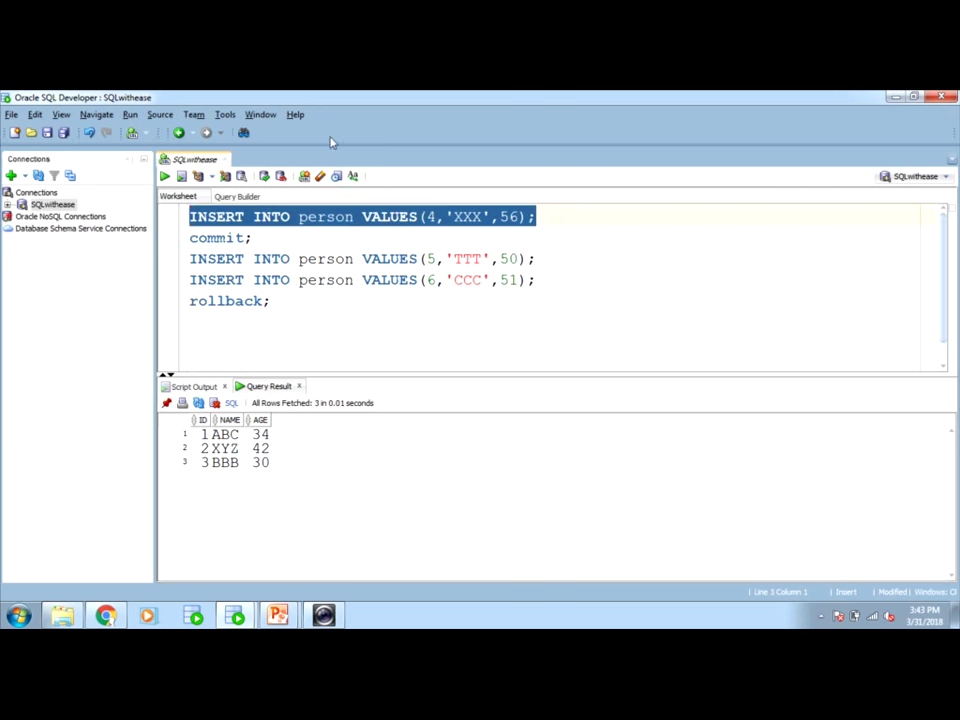
{"action": "left_click", "coordinate": [184, 176]}
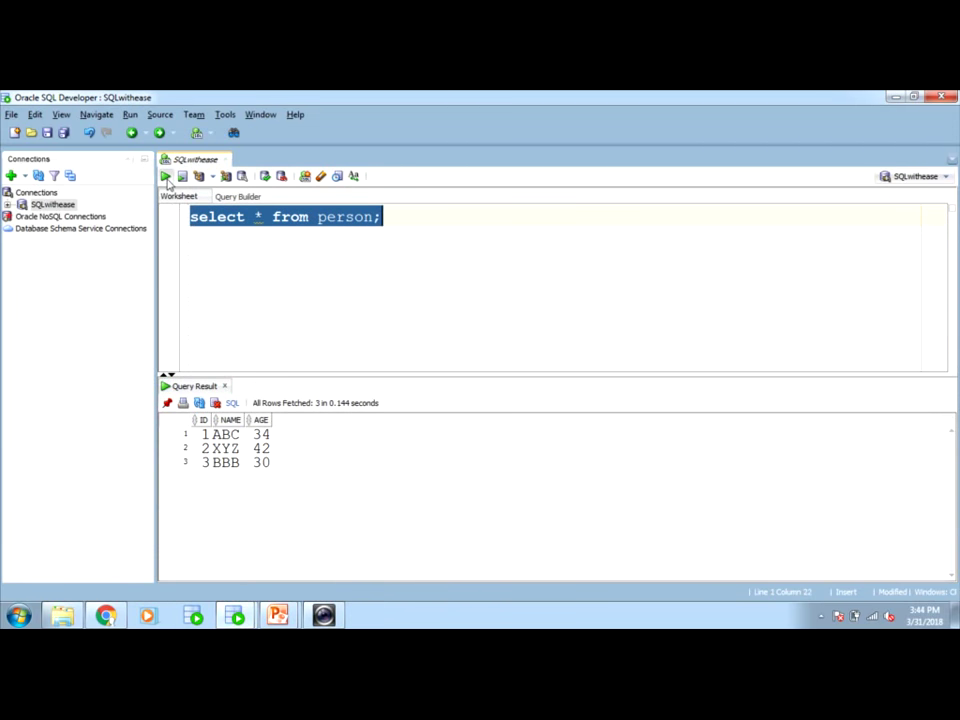
{"action": "left_click", "coordinate": [164, 176]}
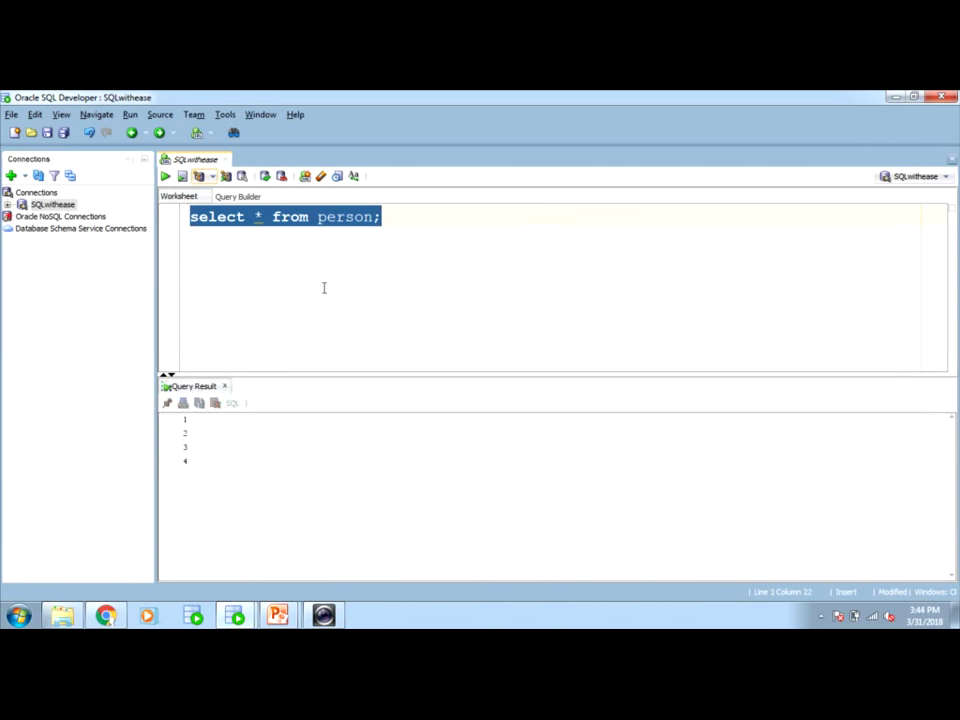
{"action": "left_click", "coordinate": [164, 176]}
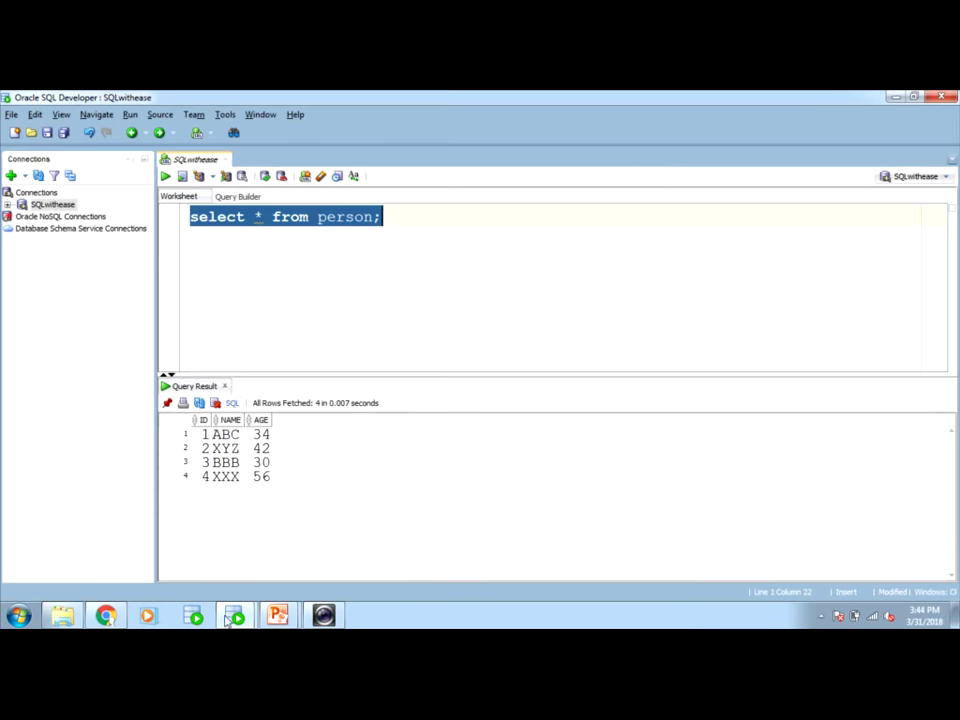
{"action": "left_click", "coordinate": [164, 176]}
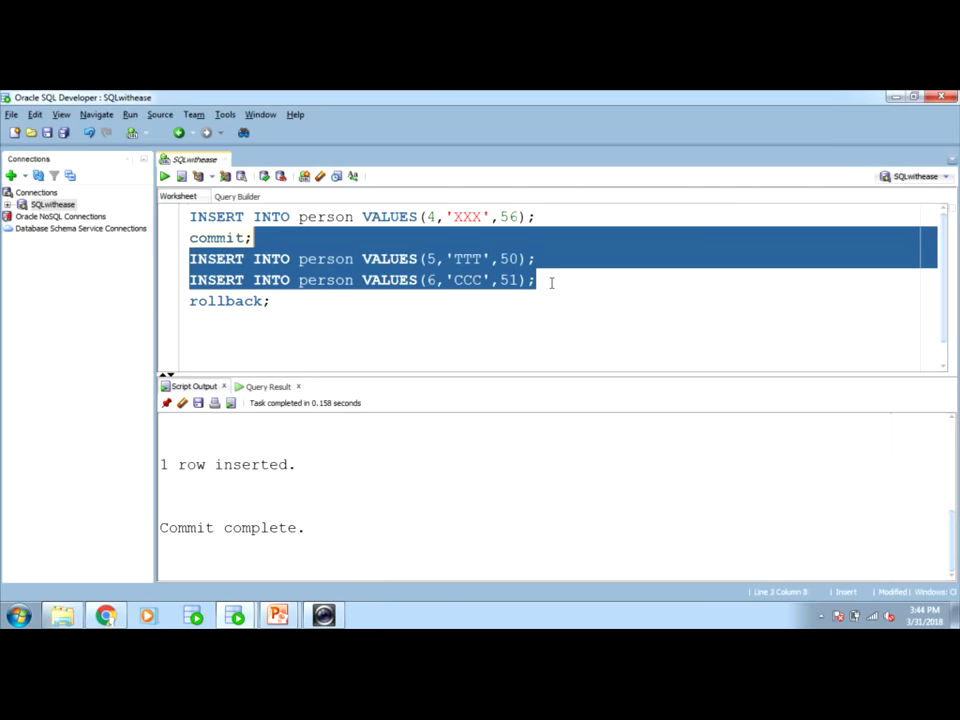
Step: Insert TTT and CCC uncommitted; this session shows 6 rows while the other session still shows 4
{"action": "left_click", "coordinate": [168, 402]}
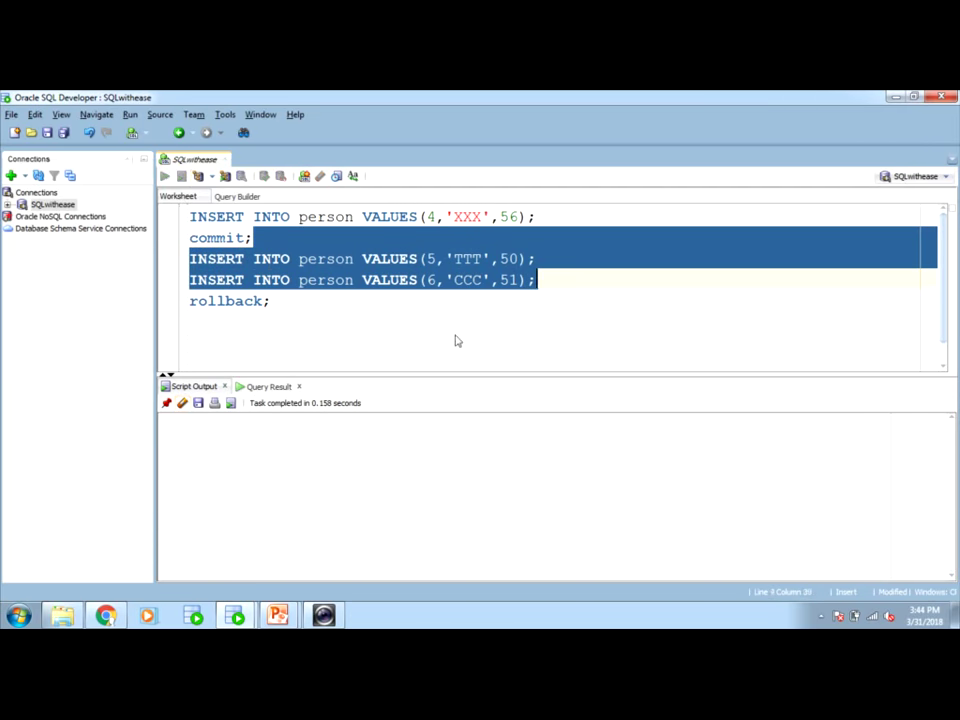
{"action": "left_click", "coordinate": [180, 176]}
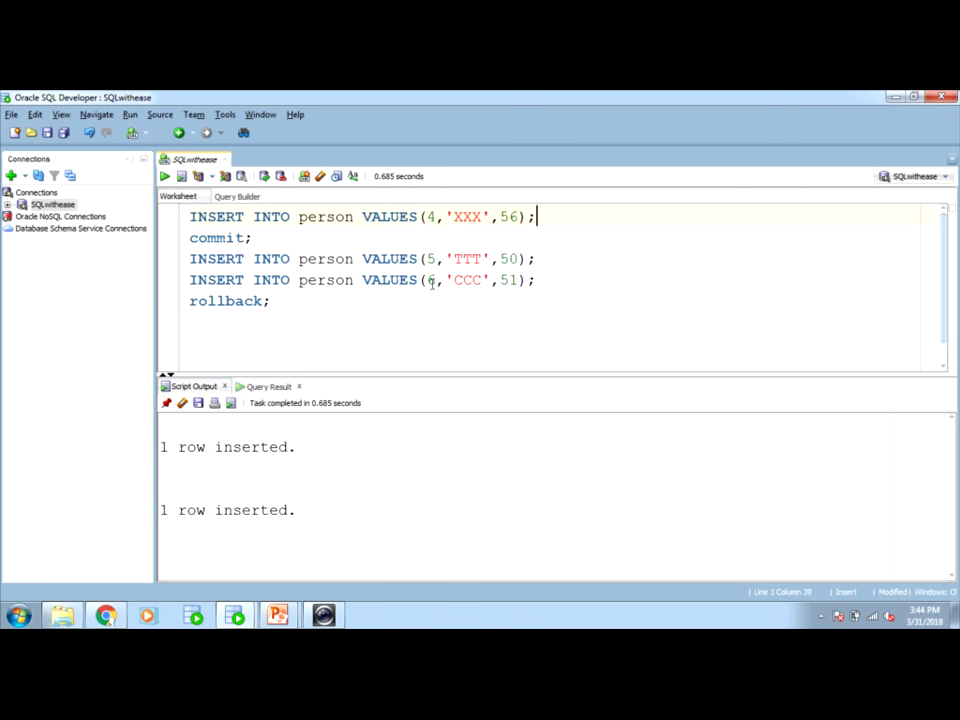
{"action": "mouse_move", "coordinate": [436, 308]}
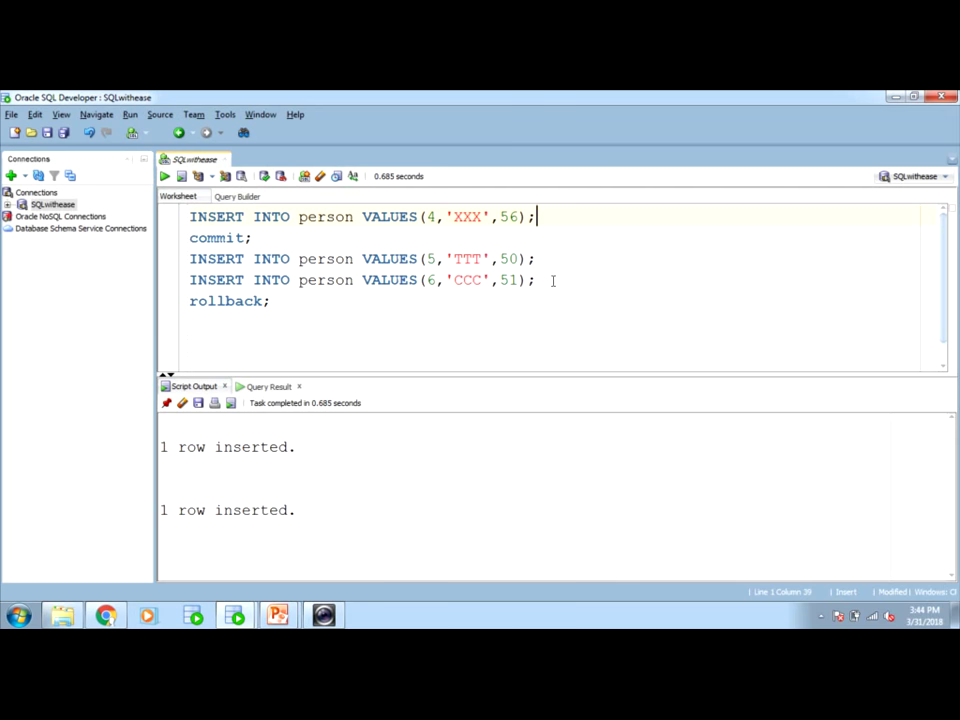
{"action": "mouse_move", "coordinate": [354, 304]}
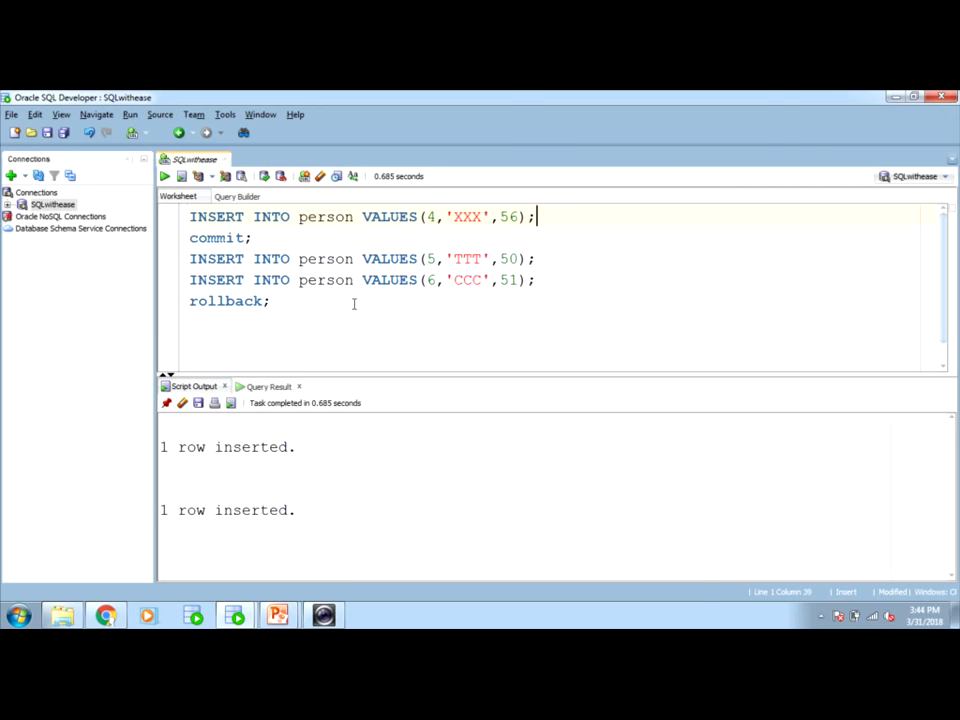
{"action": "type", "text": "select * from person;"}
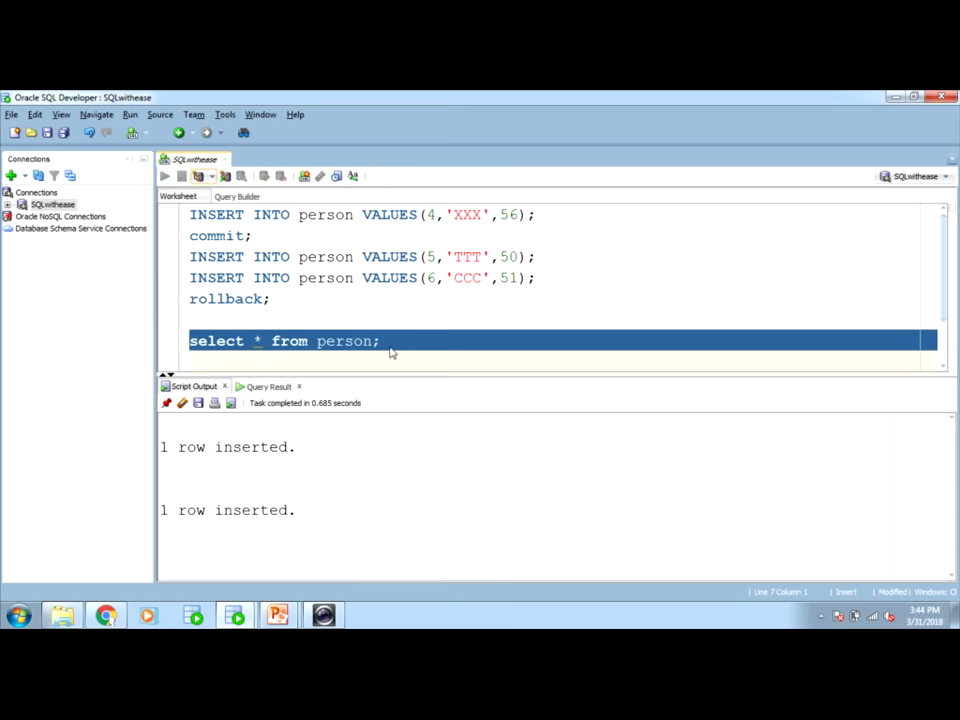
{"action": "left_click", "coordinate": [164, 176]}
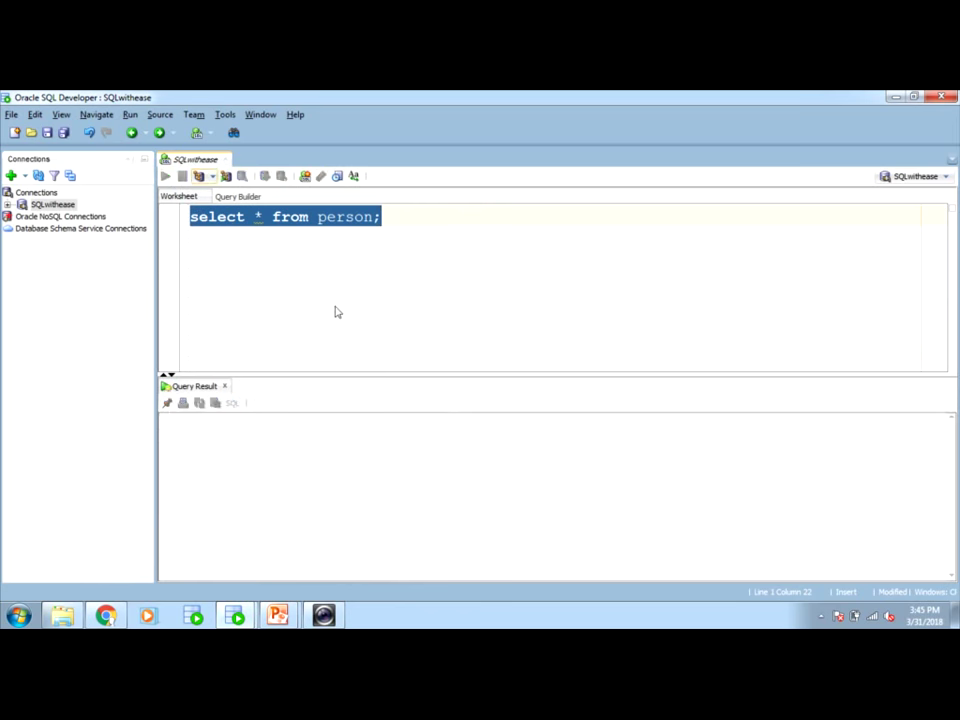
{"action": "left_click", "coordinate": [164, 176]}
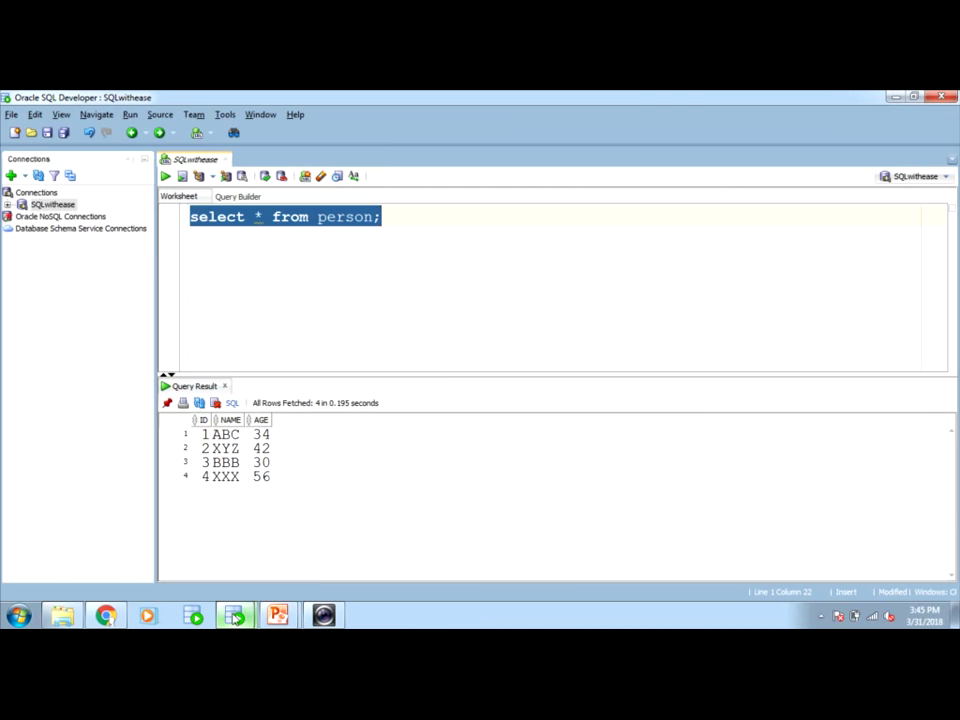
{"action": "mouse_move", "coordinate": [236, 616]}
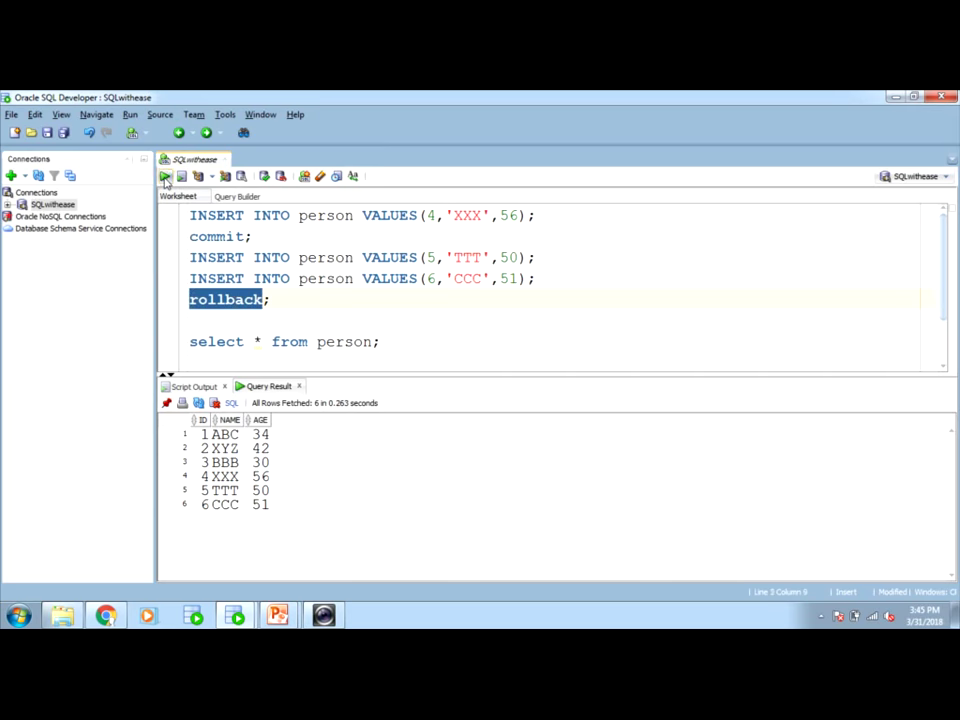
Step: Roll back the TTT and CCC inserts and confirm the person query returns 4 rows ending with XXX
{"action": "left_click", "coordinate": [180, 176]}
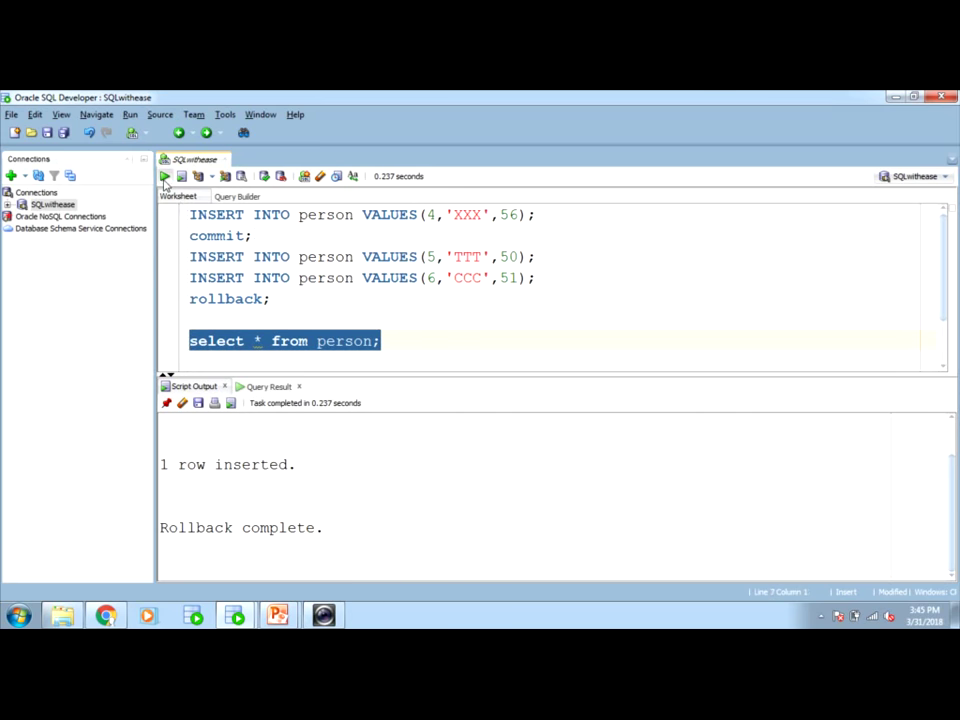
{"action": "left_click", "coordinate": [164, 176]}
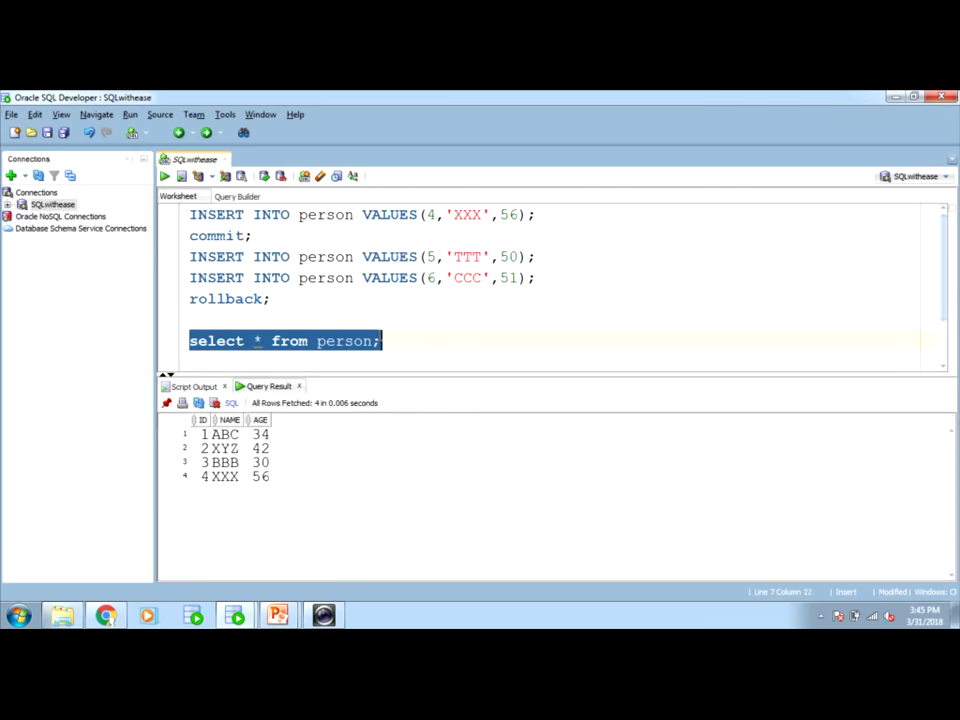